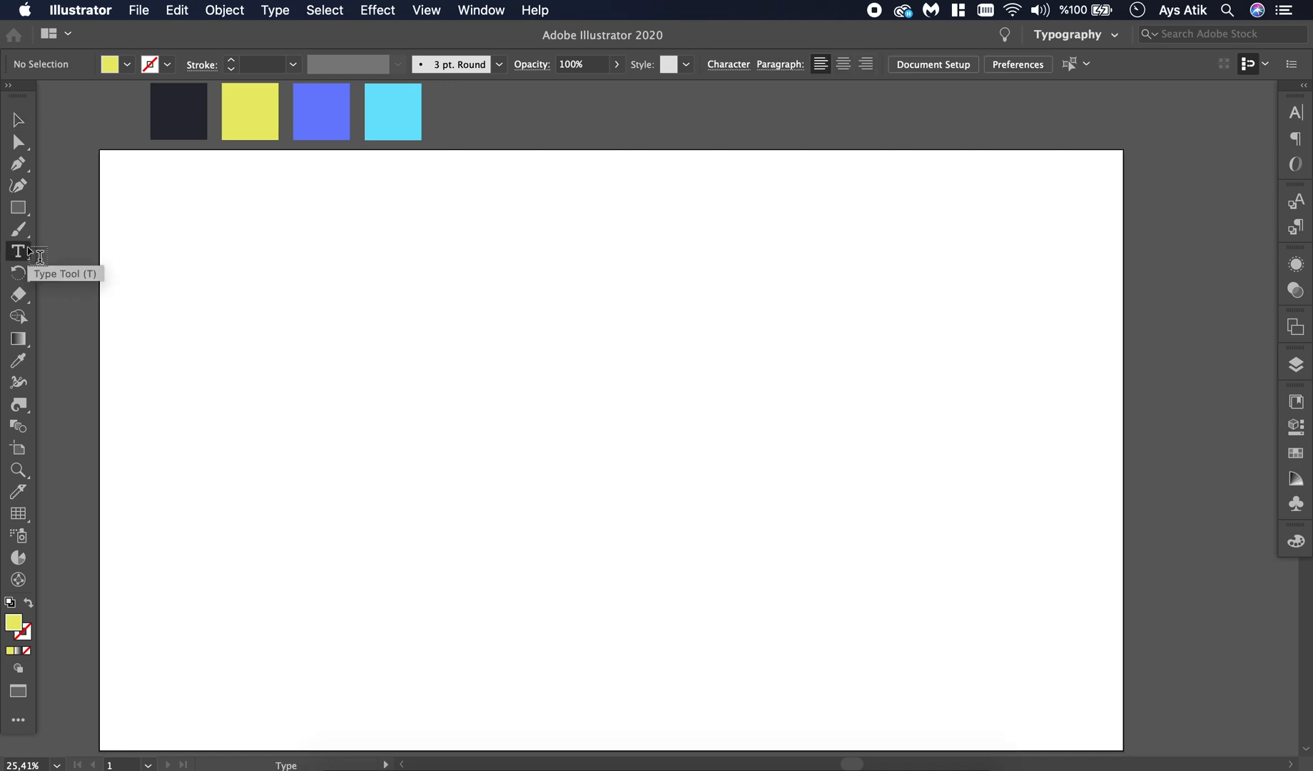
- Replace the placeholder Lorem ipsum with the word 'Disappear' in black Futura Medium 72 pt
text(Lorem ipsum)
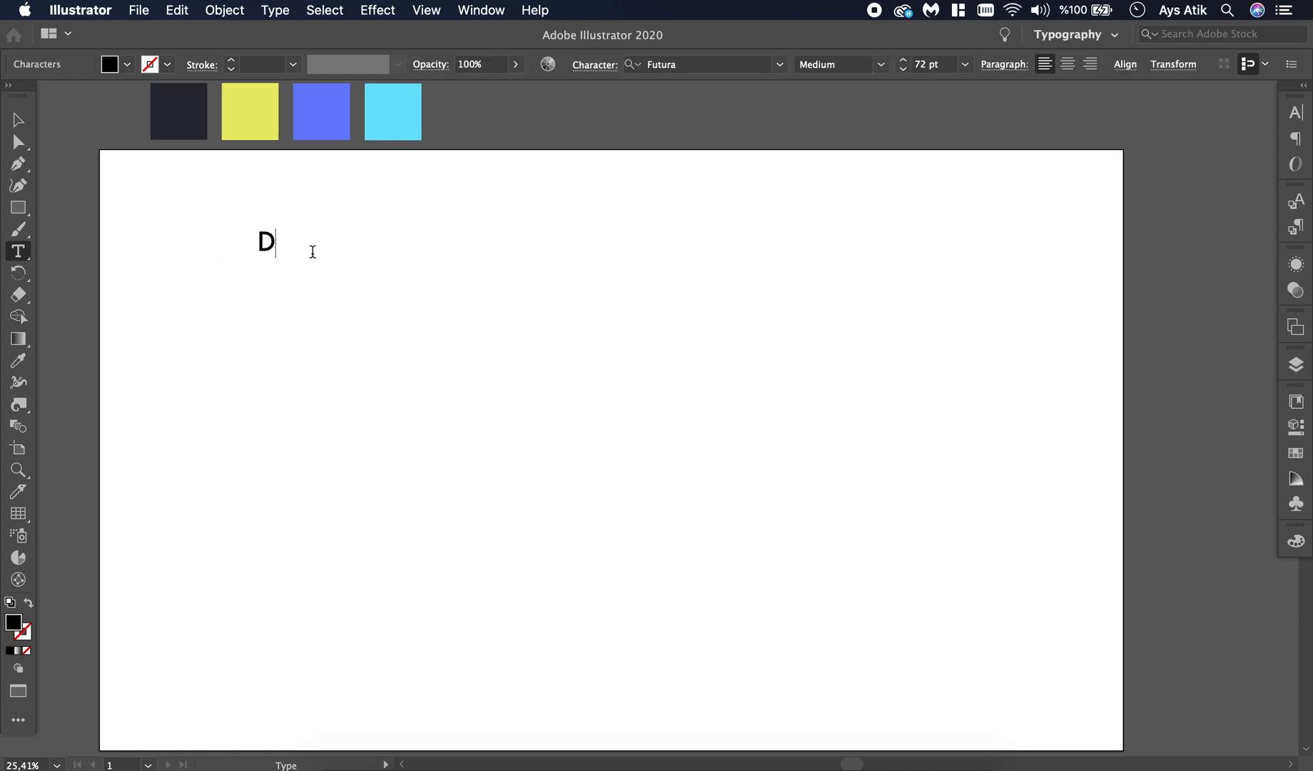
text(ia)
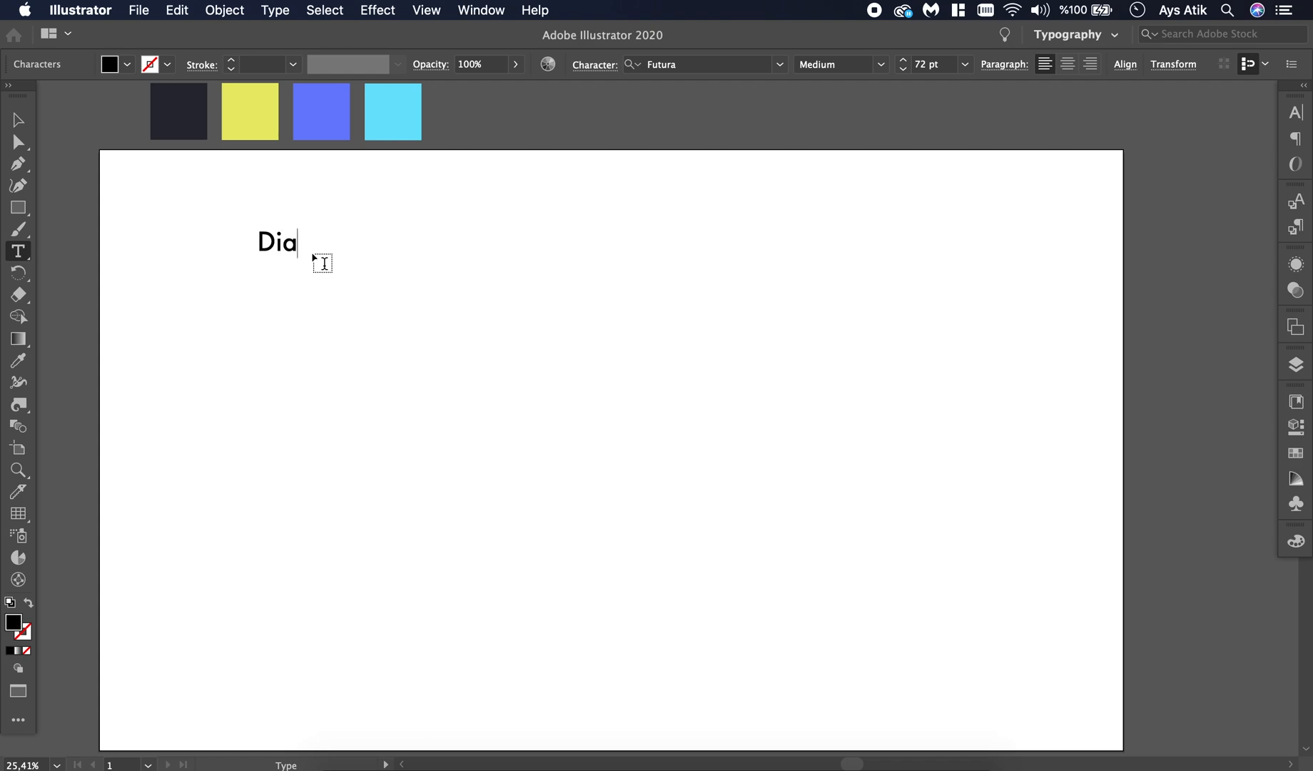
text(sapp)
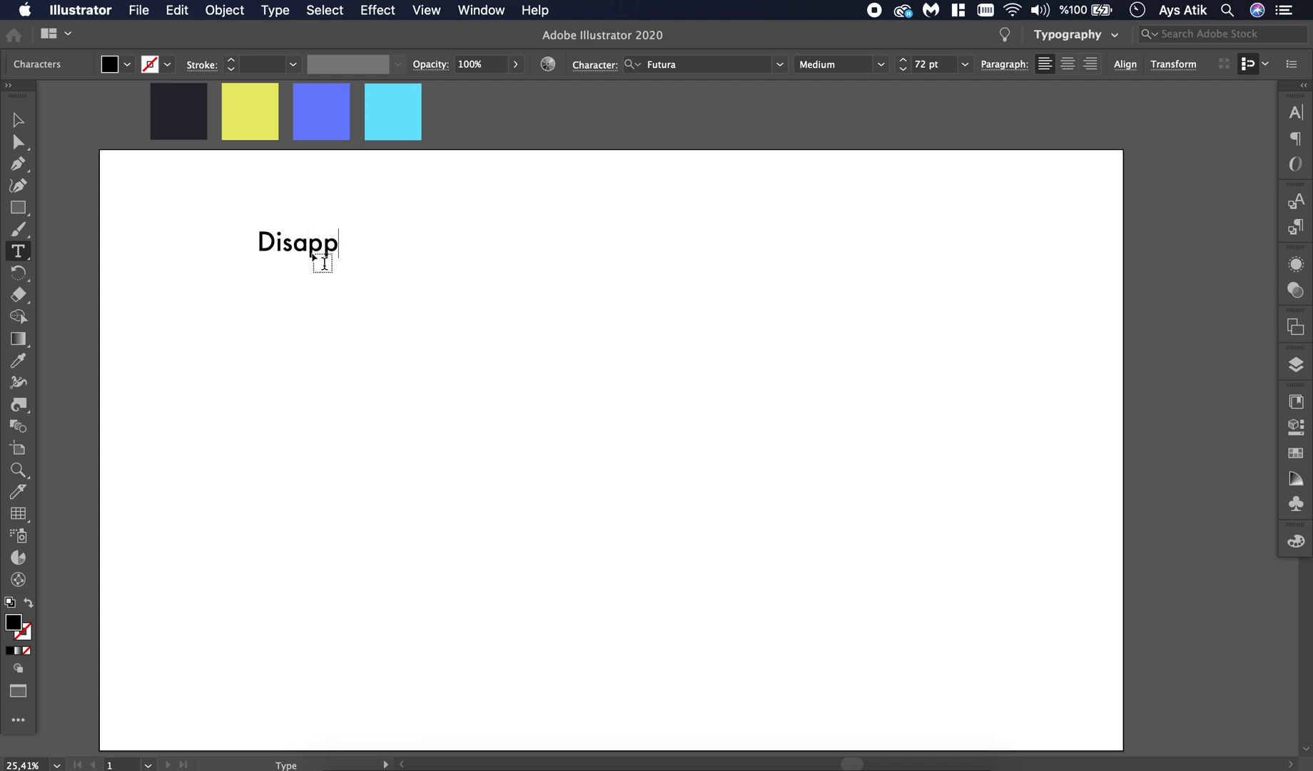
text(ear)
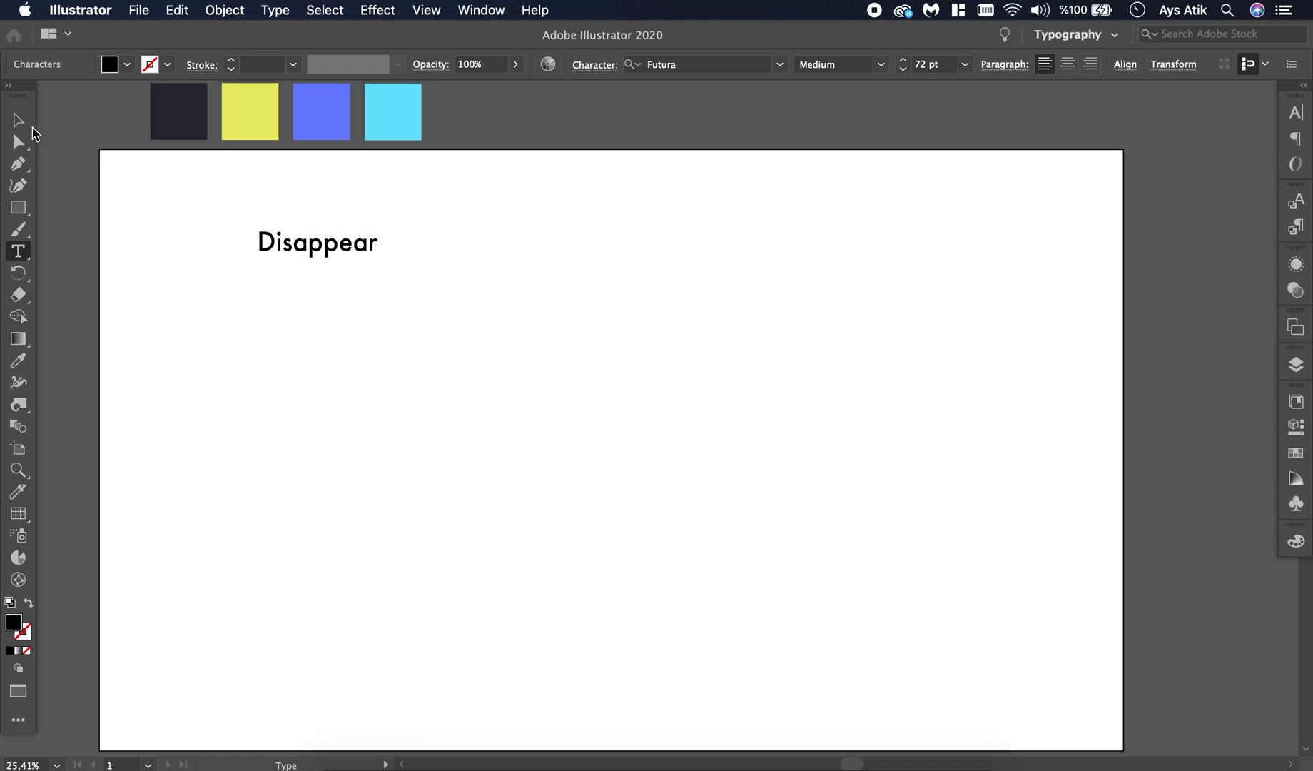
click(17, 361)
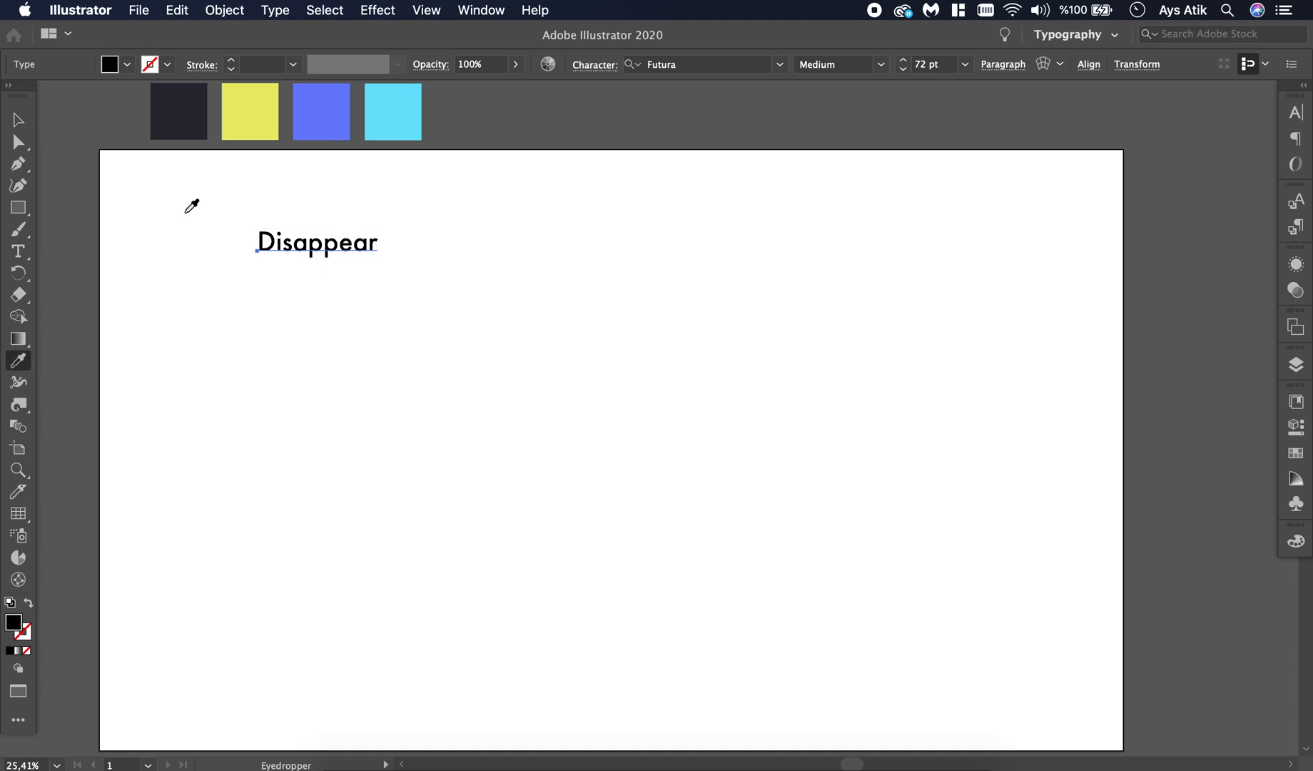
- Alt-drag a duplicate of the Disappear text straight down and give the copy a white fill
click(17, 119)
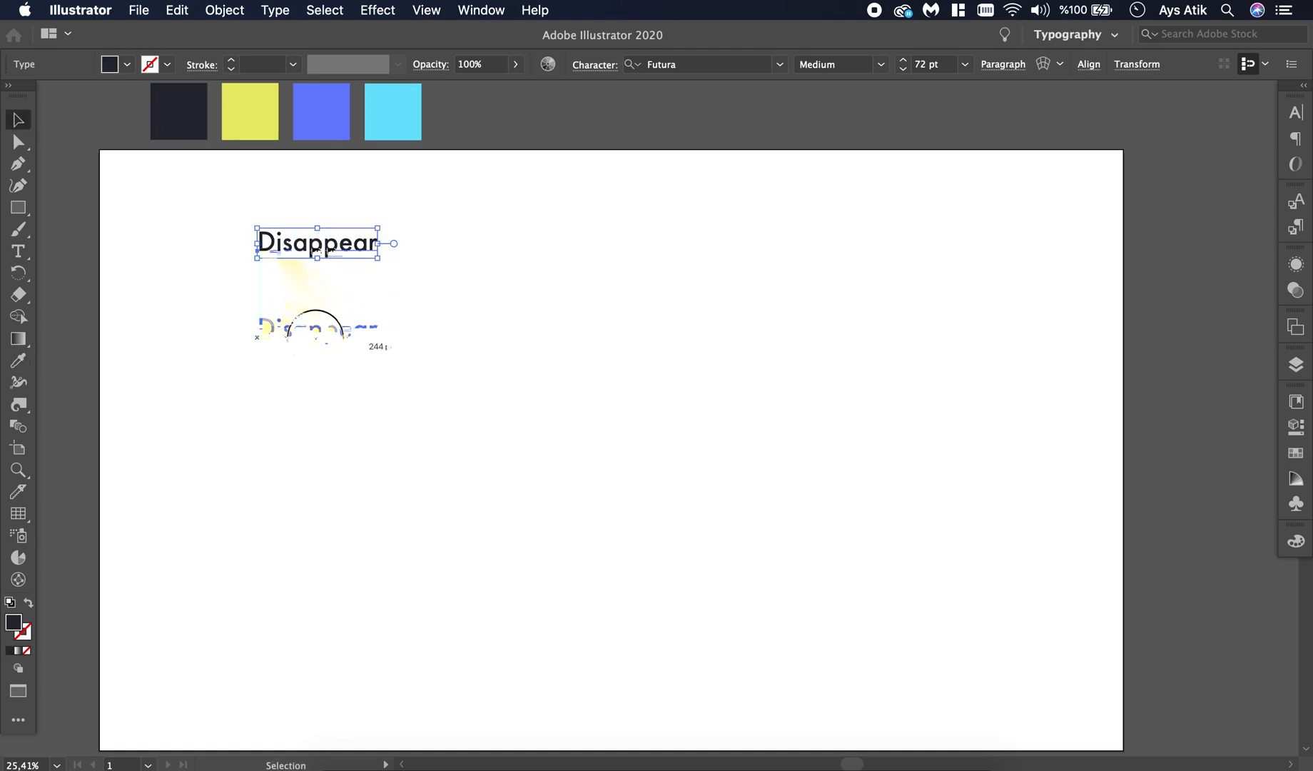
drag(318, 243, 318, 469)
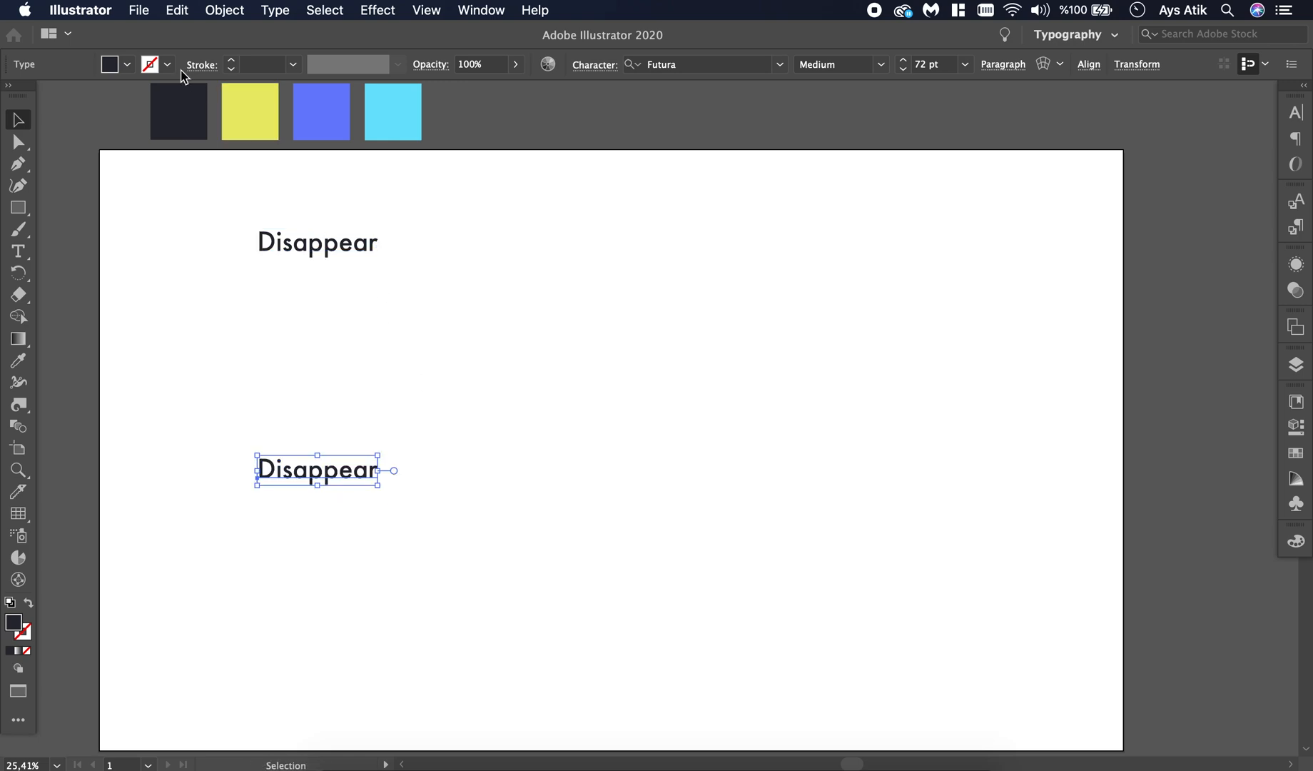
click(127, 64)
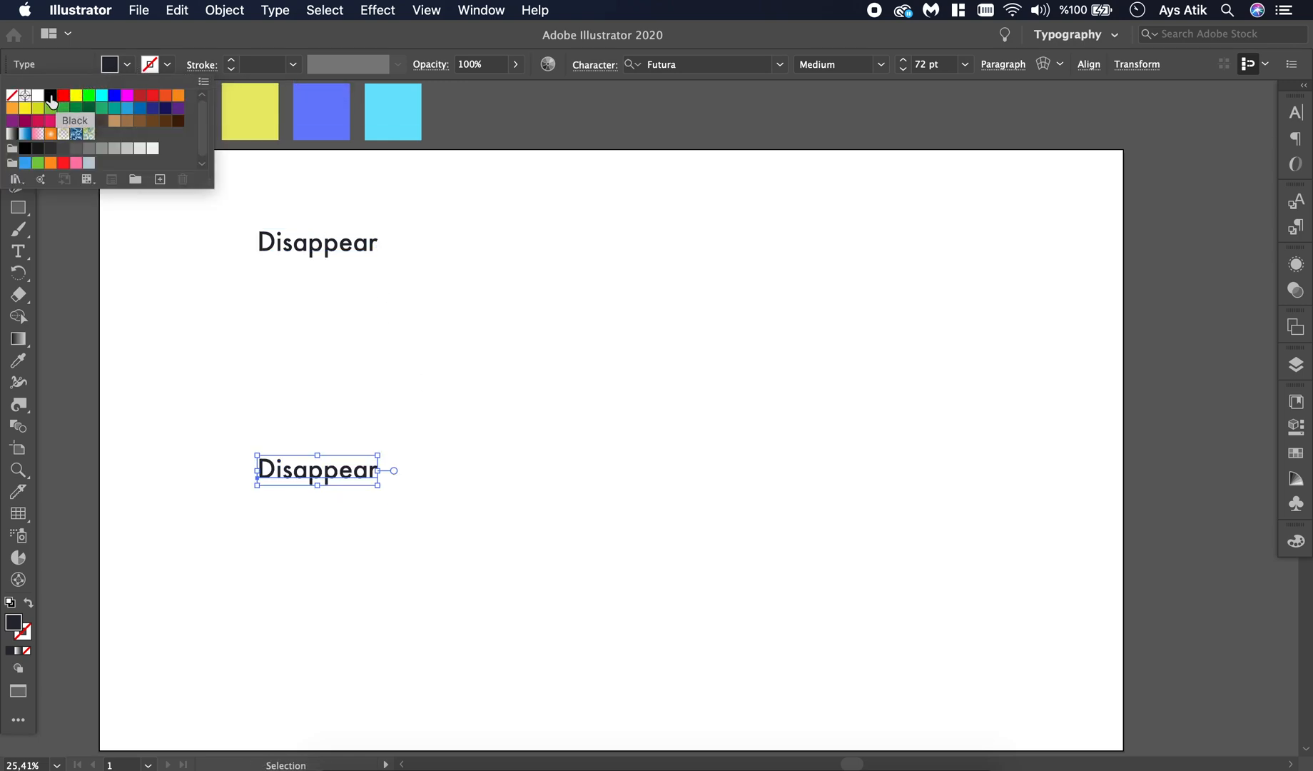
click(36, 94)
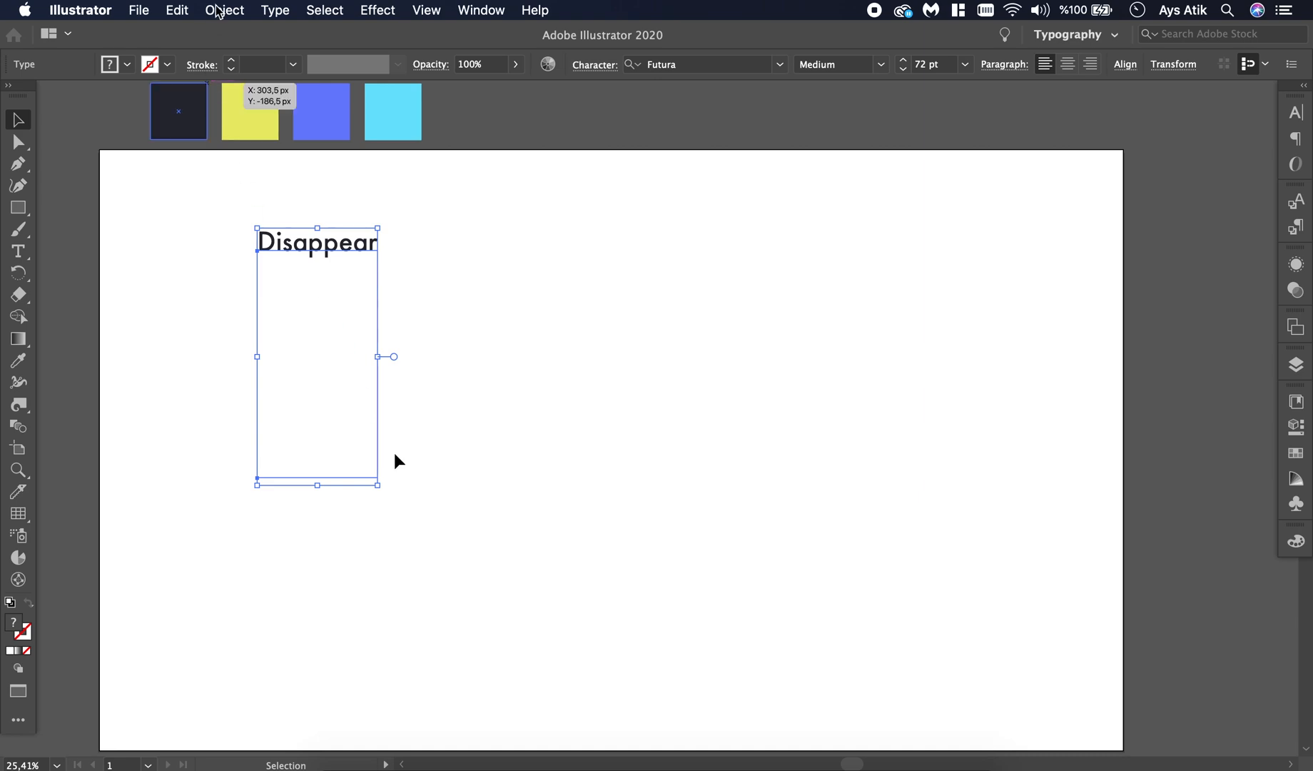
- Apply Object > Blend > Make to the two texts, producing a black-to-white fading column
click(224, 10)
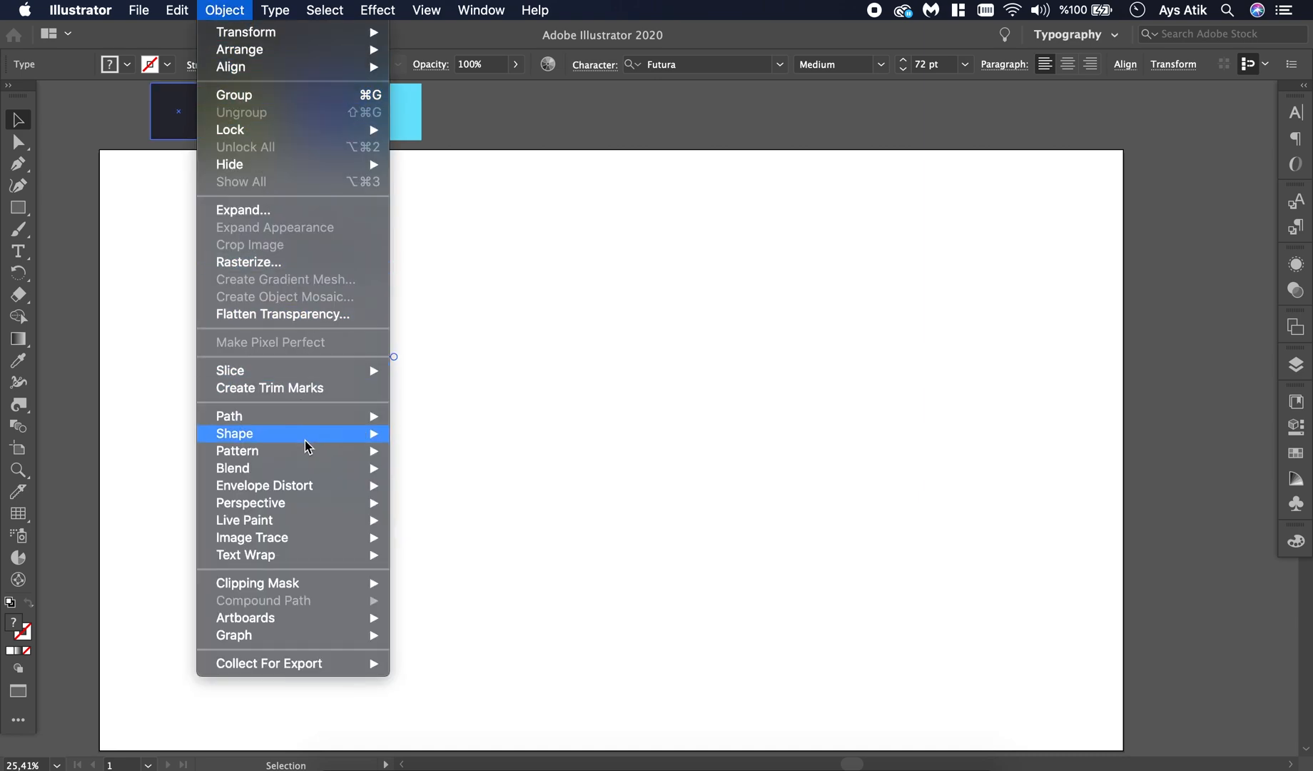
mouse_move(232, 468)
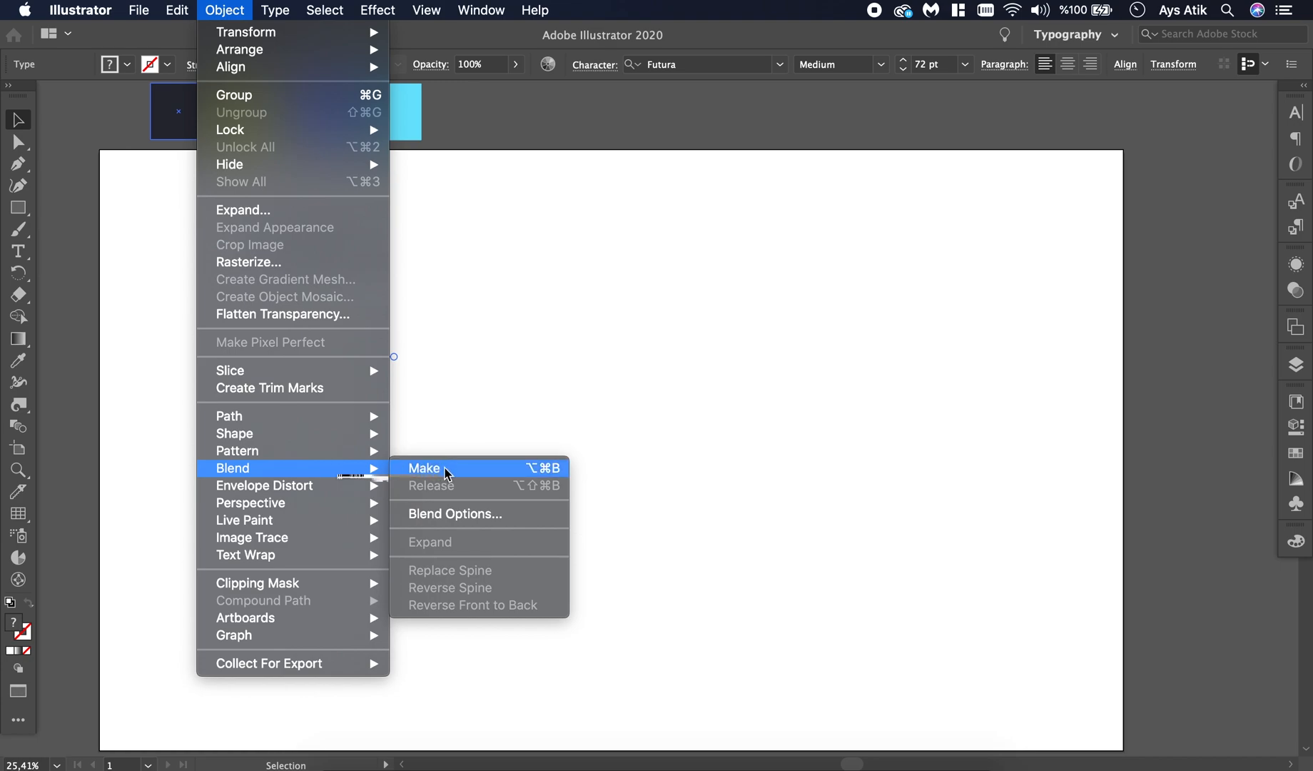
click(423, 468)
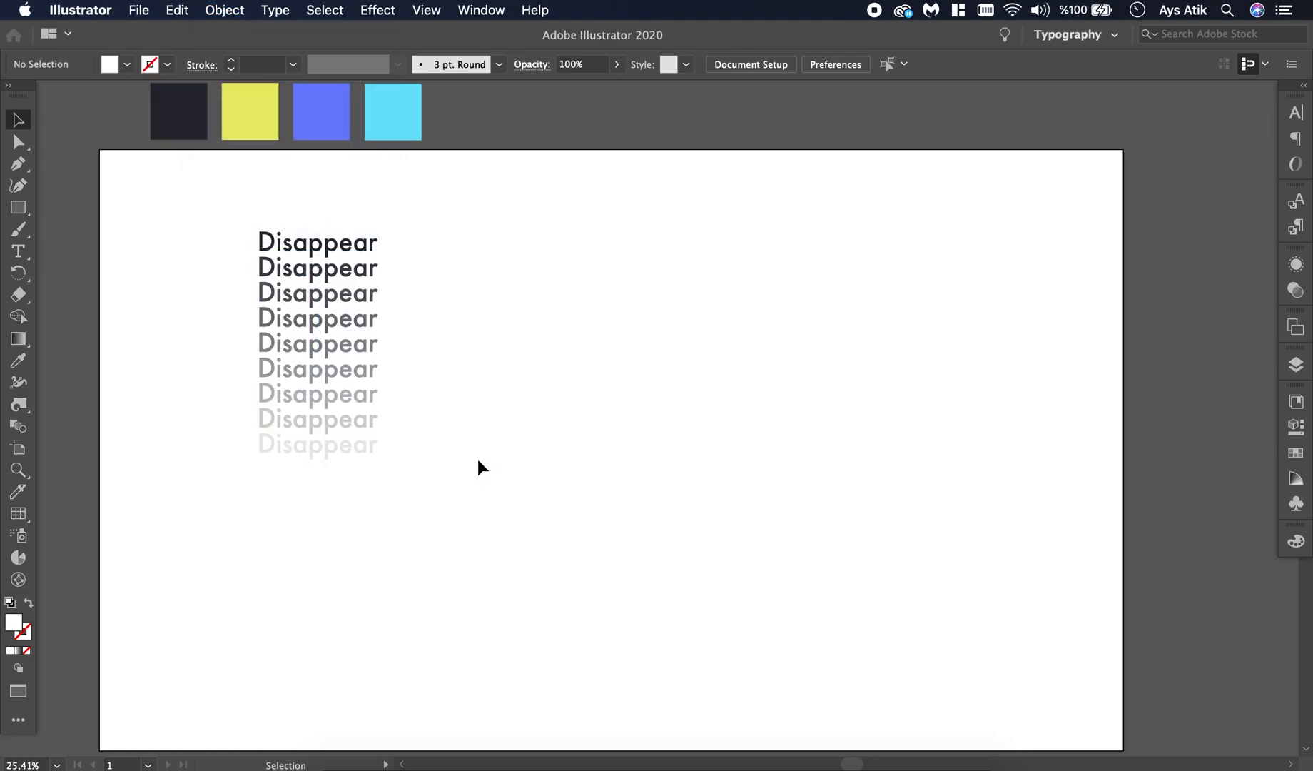
click(317, 344)
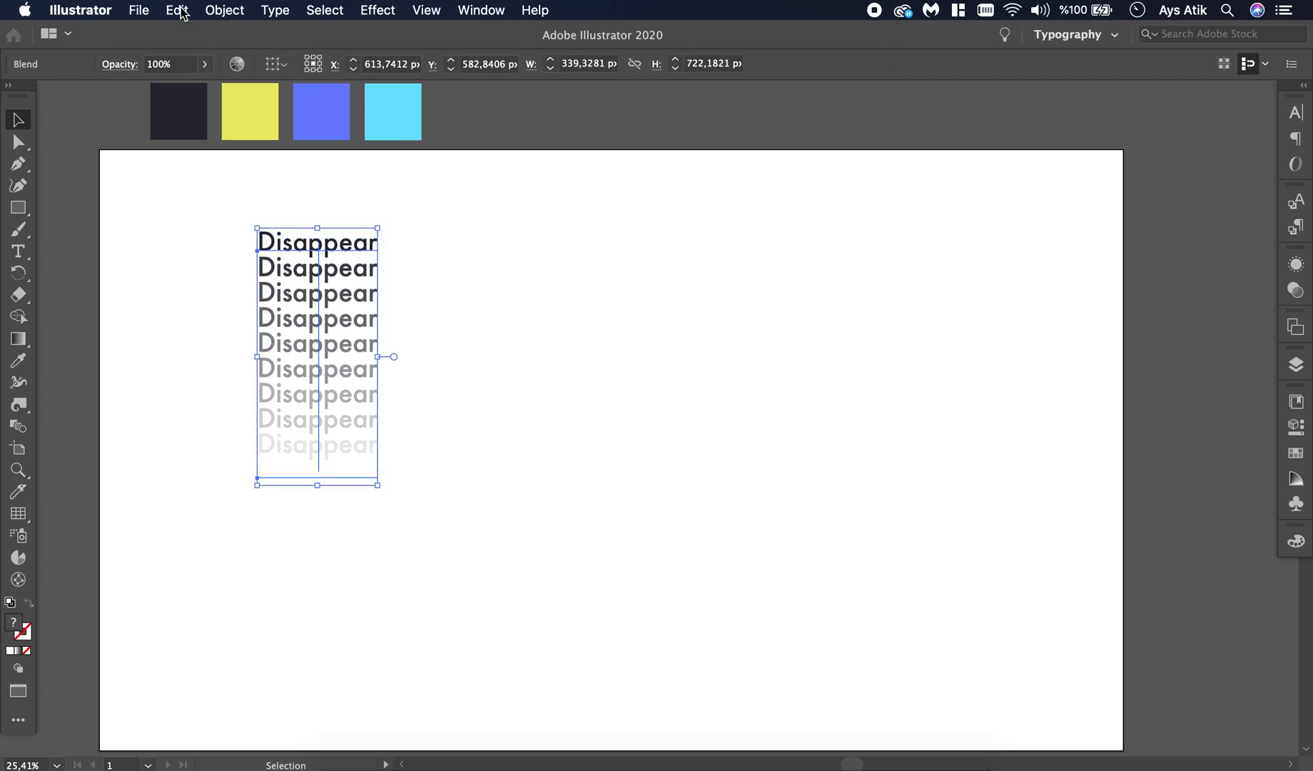
- In Blend Options, enable Preview and switch spacing to Specified Steps
click(224, 10)
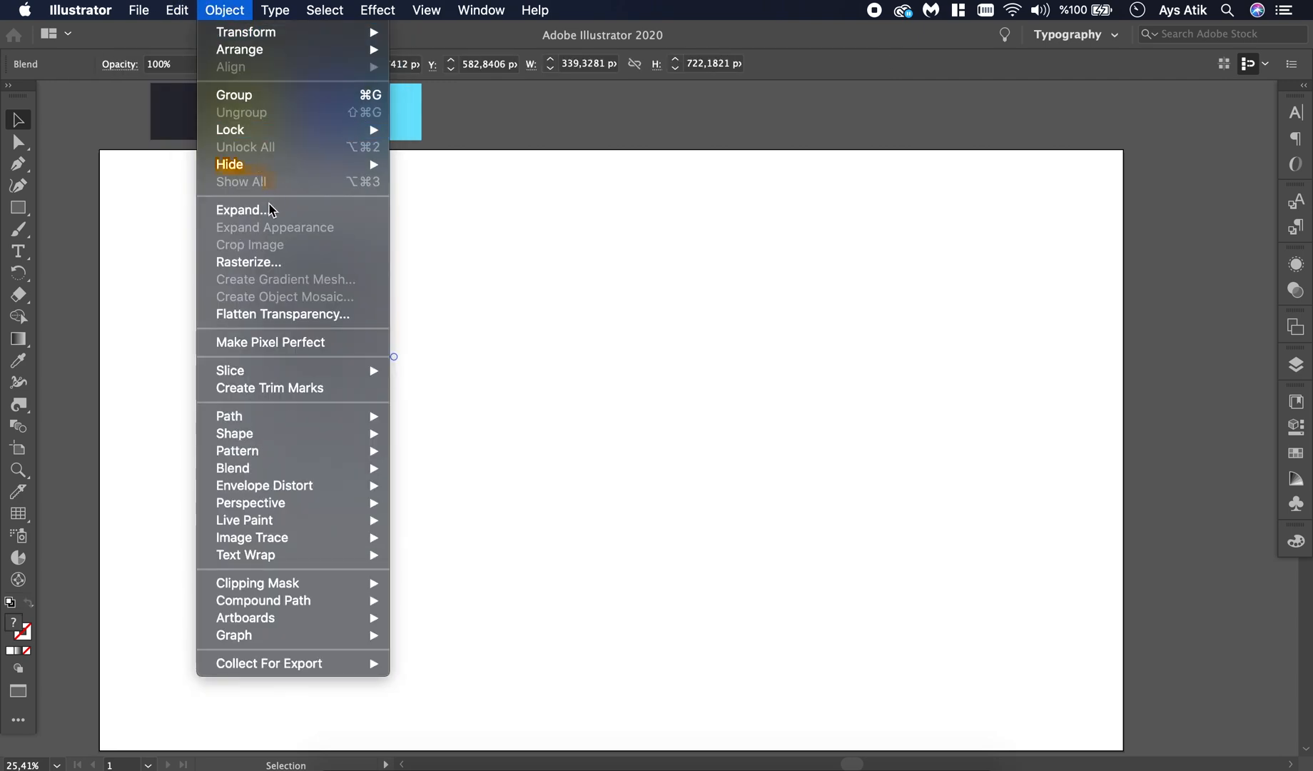
mouse_move(291, 486)
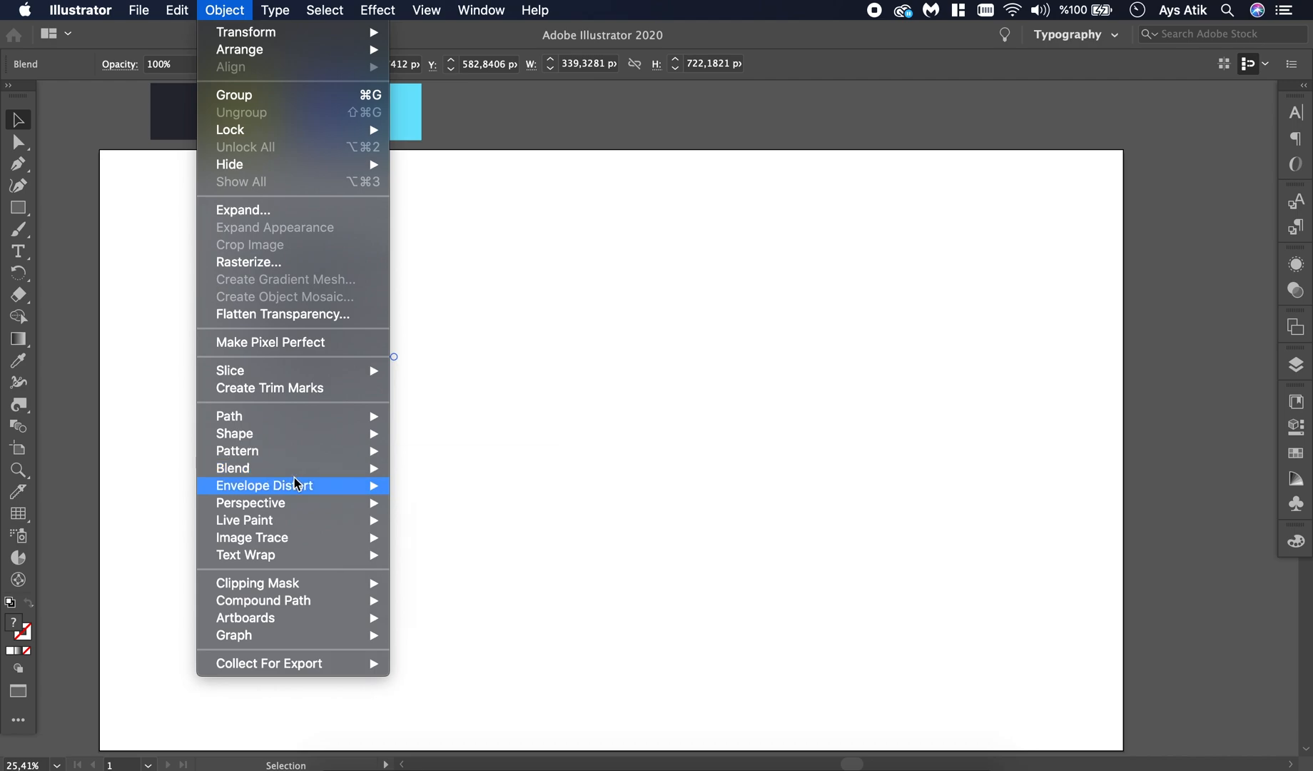
mouse_move(233, 468)
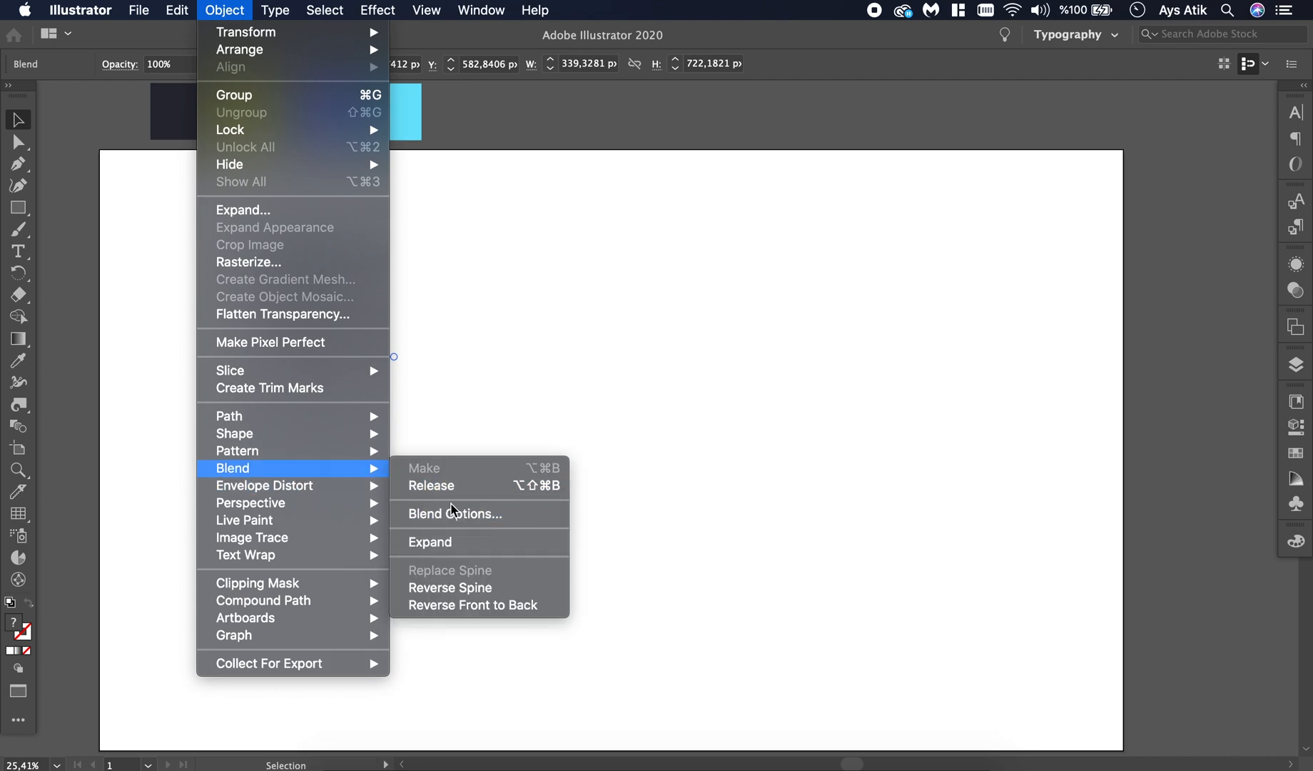
click(455, 514)
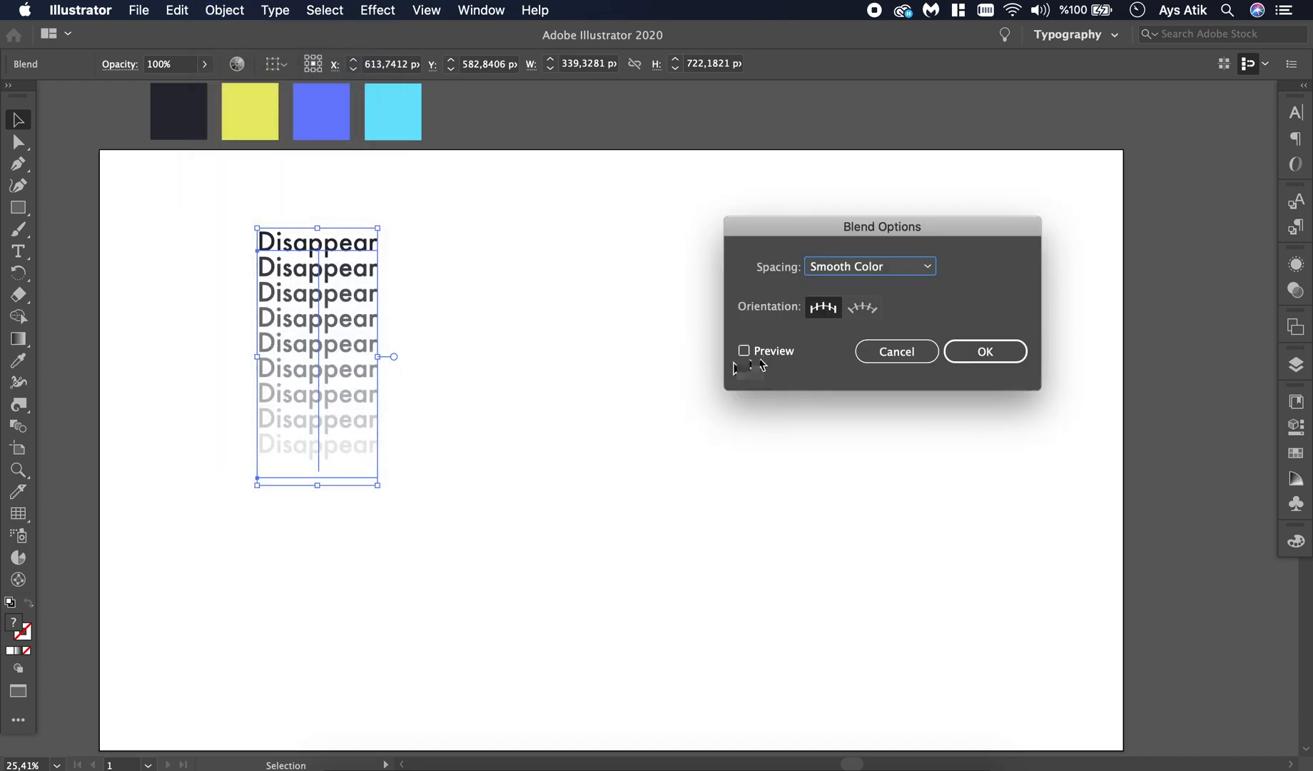
click(744, 350)
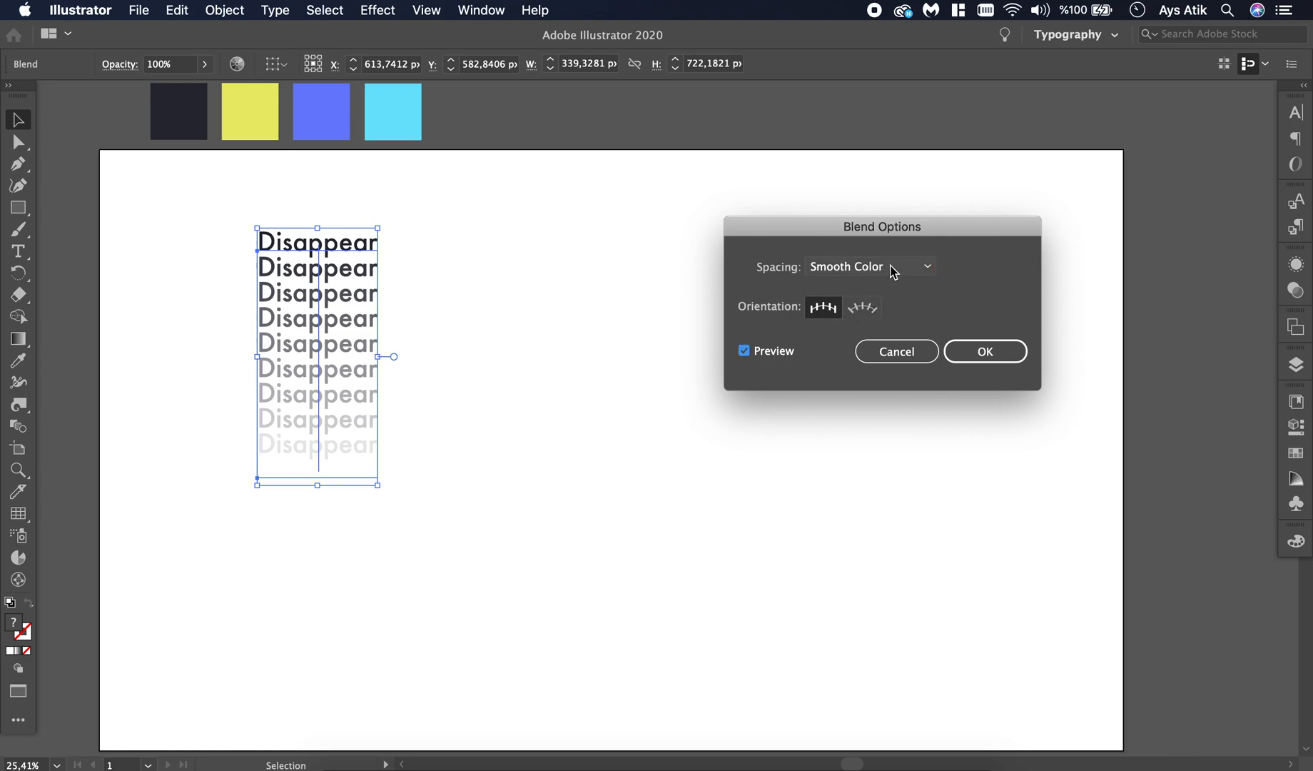
click(871, 267)
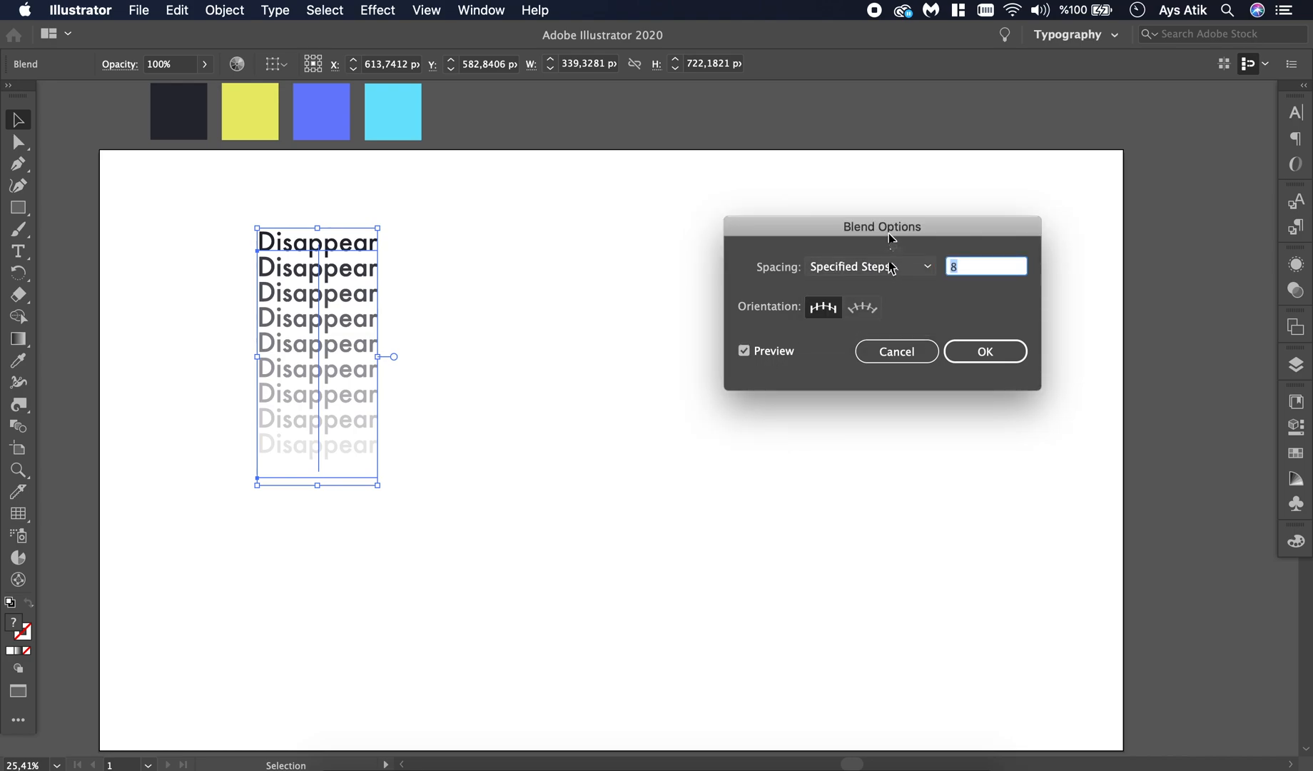
drag(881, 226, 599, 251)
text(15)
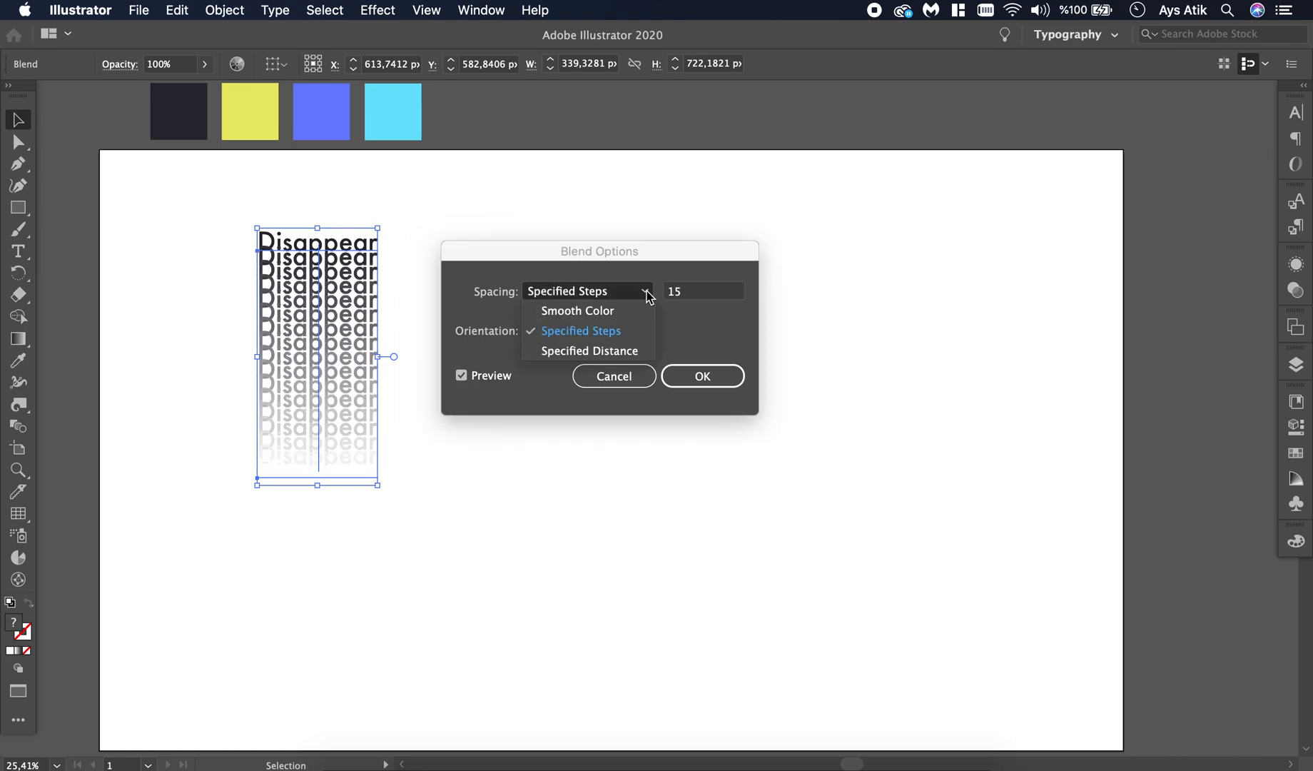
- Enter the step count (trying 30, then the final value) and confirm the blend settings
click(581, 330)
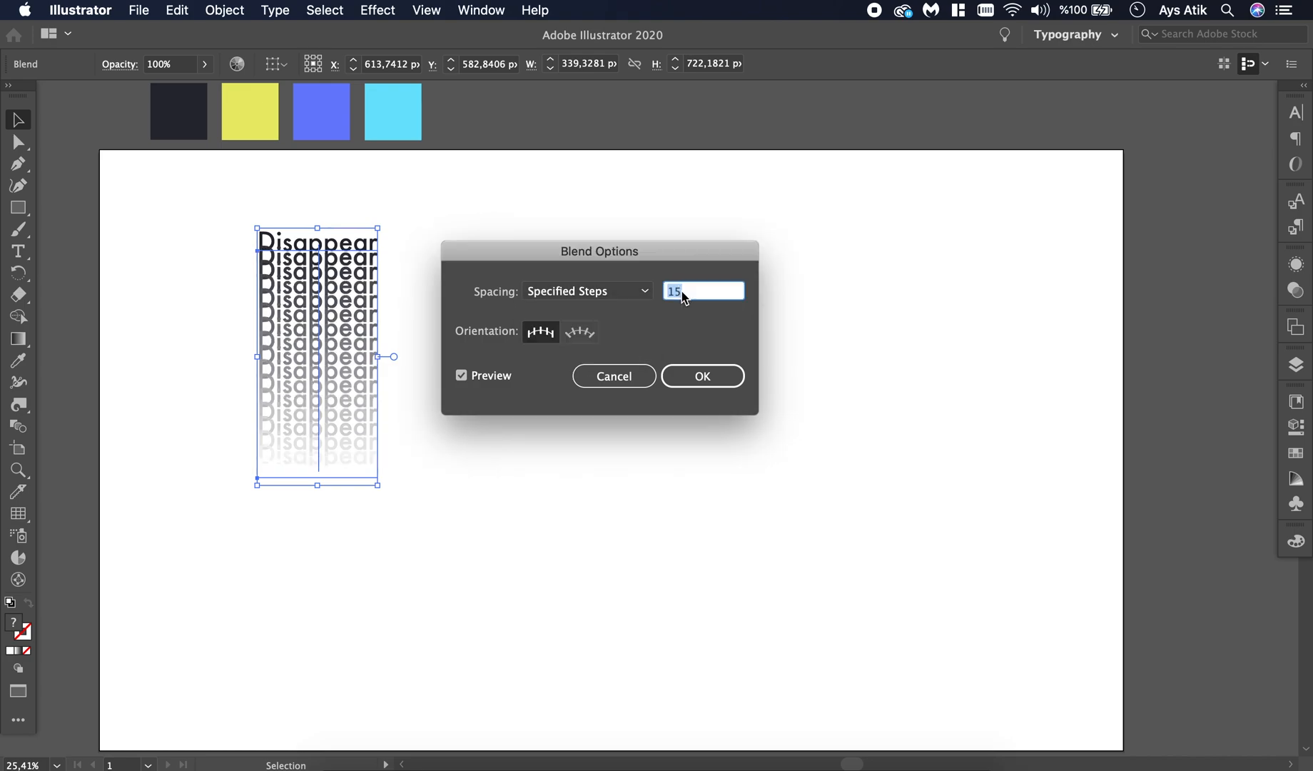
text(30)
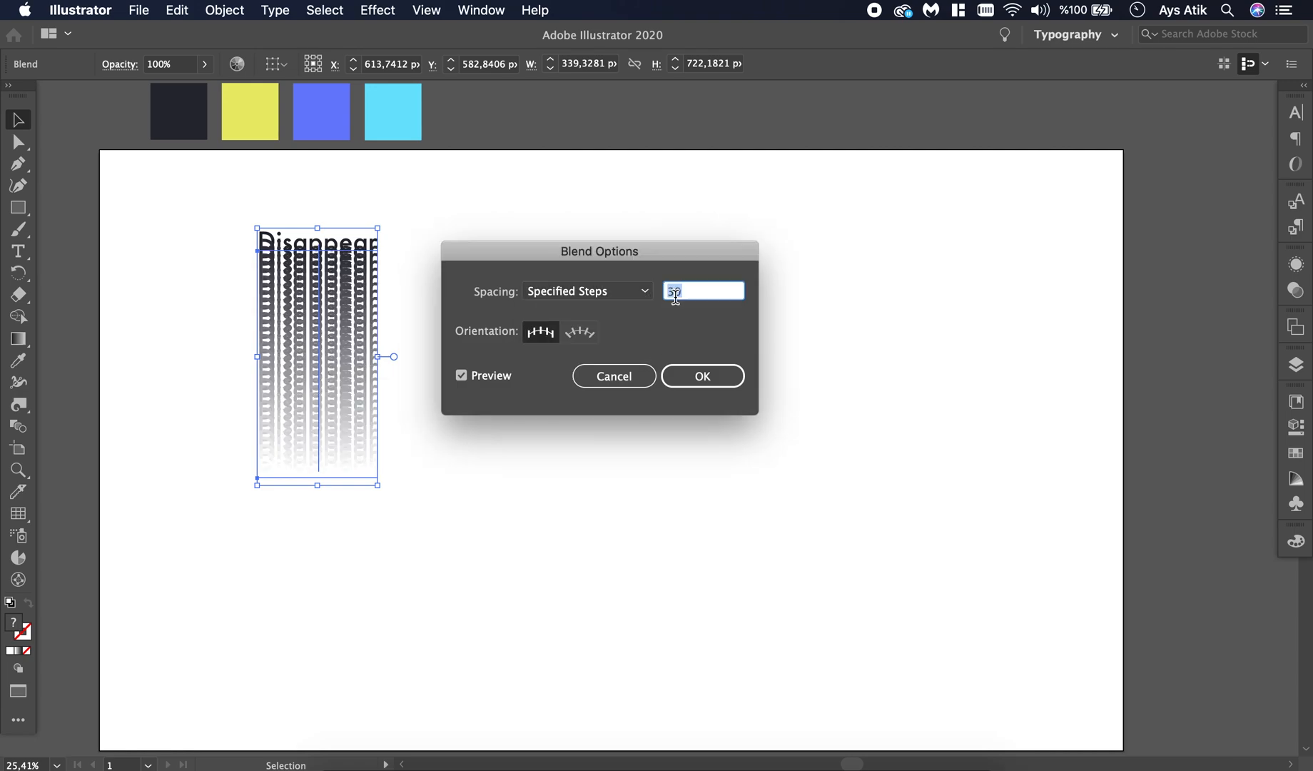
text(13)
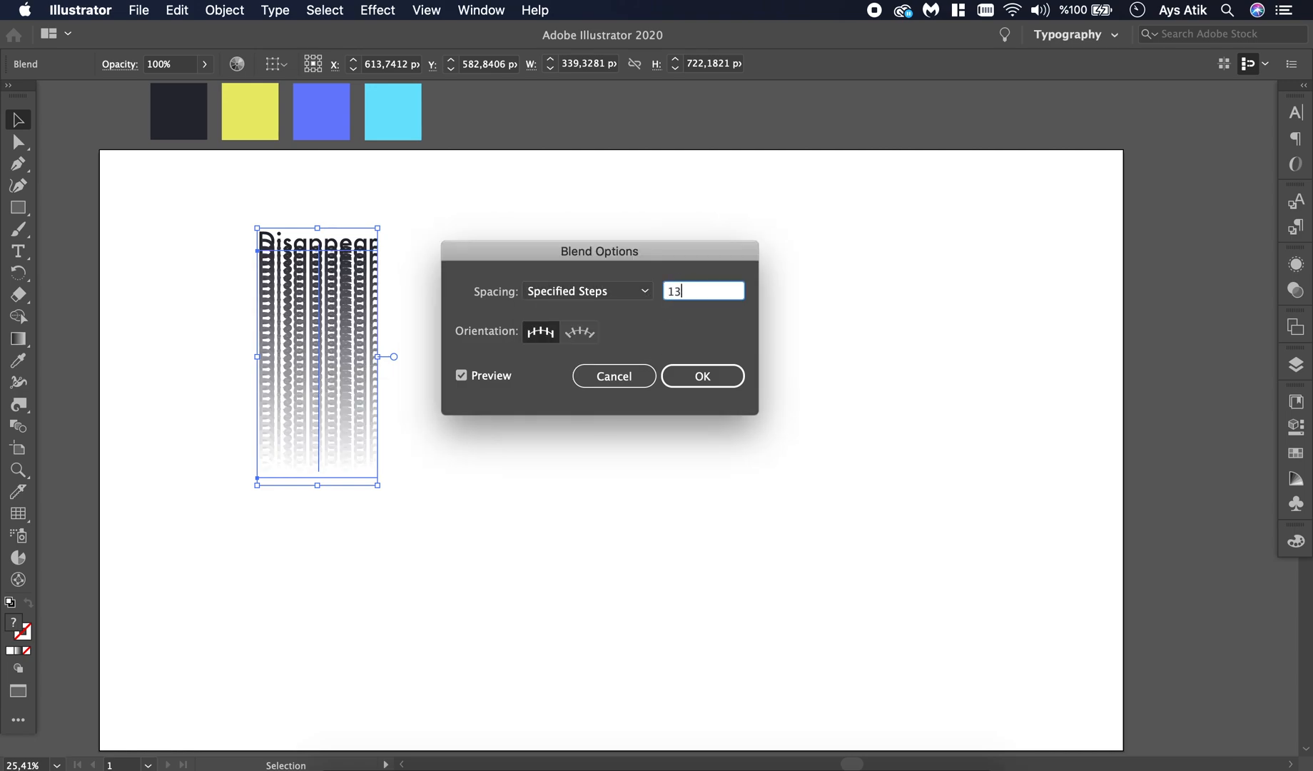
click(586, 291)
text(15)
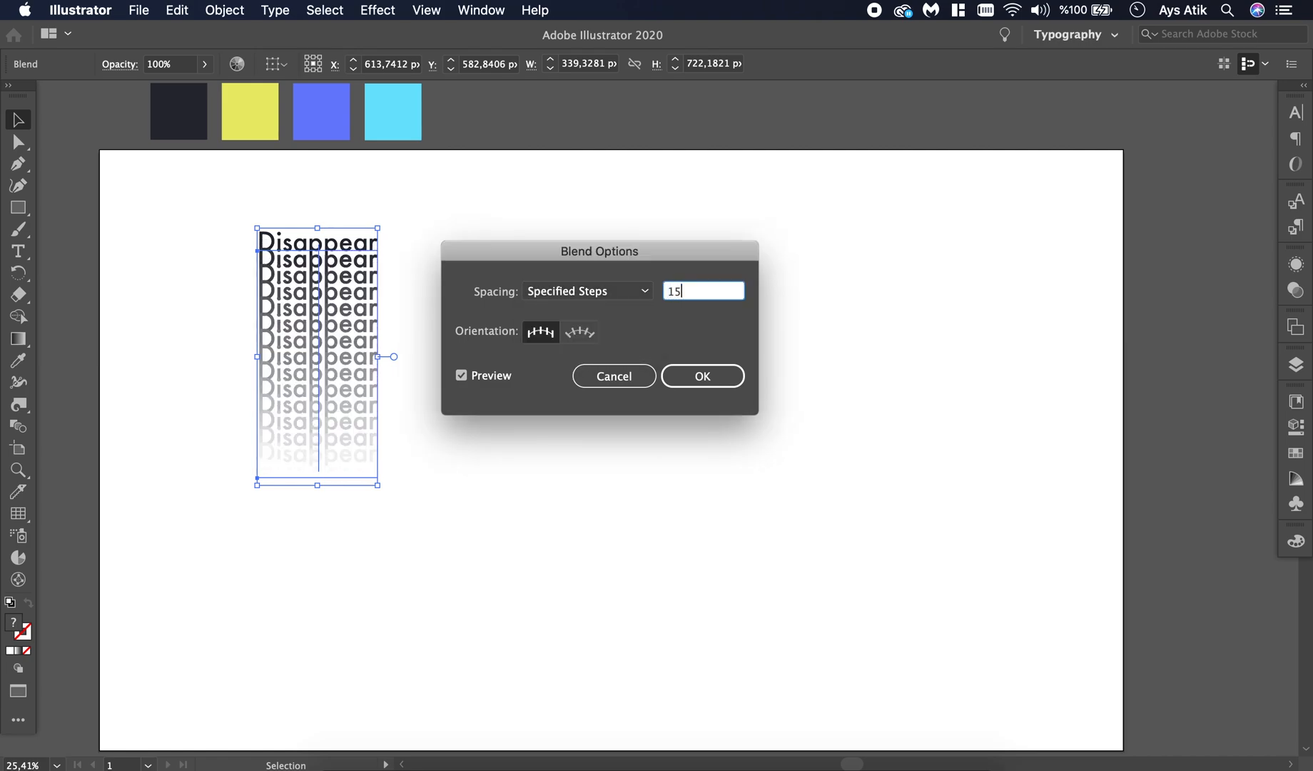
click(702, 375)
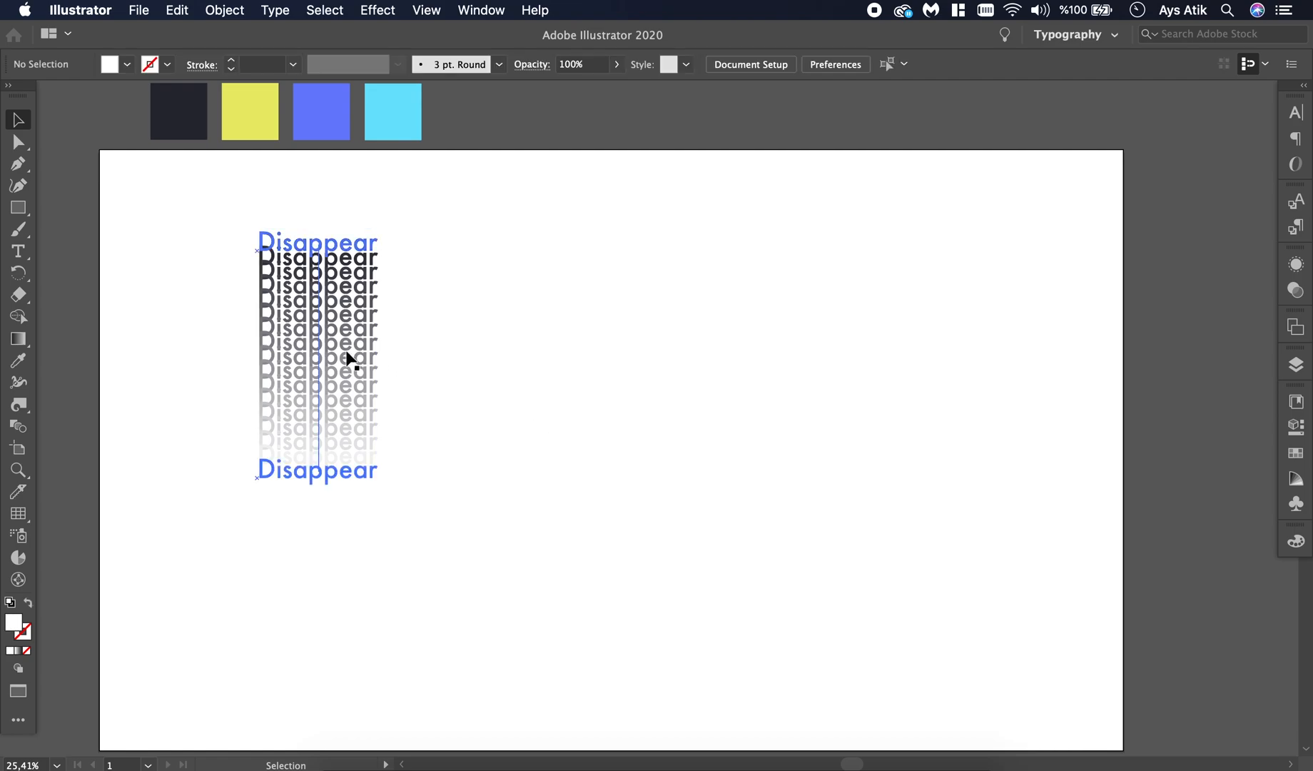
- Copy the blend column to the right twice, recolouring the top words yellow and then blue
click(317, 356)
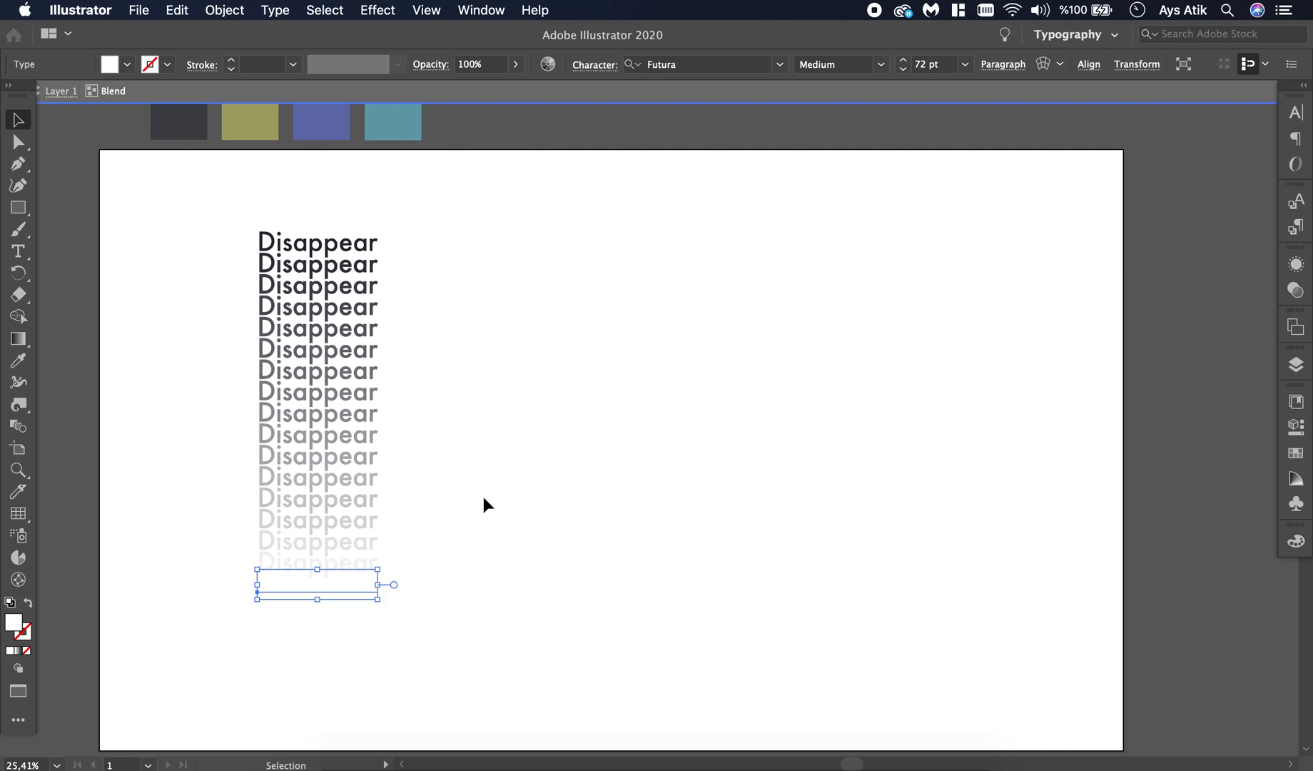
click(488, 504)
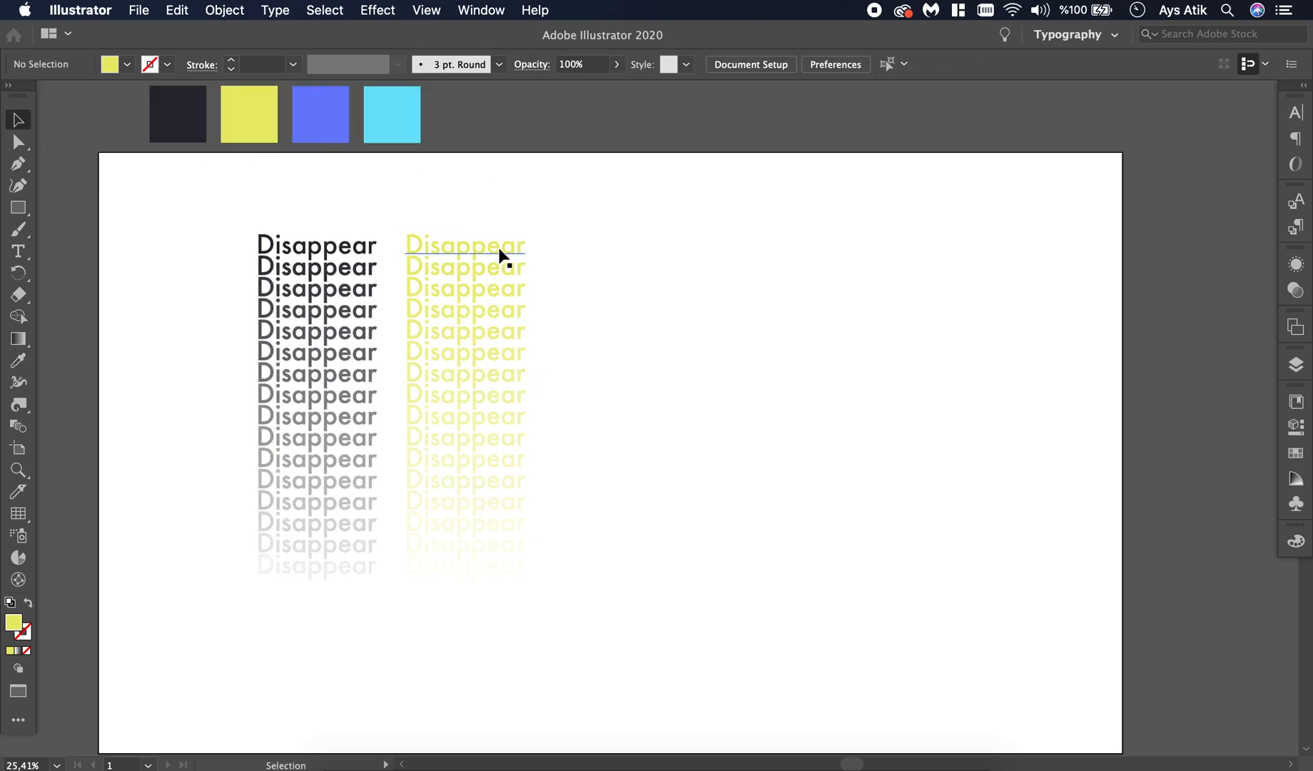
drag(465, 244, 644, 251)
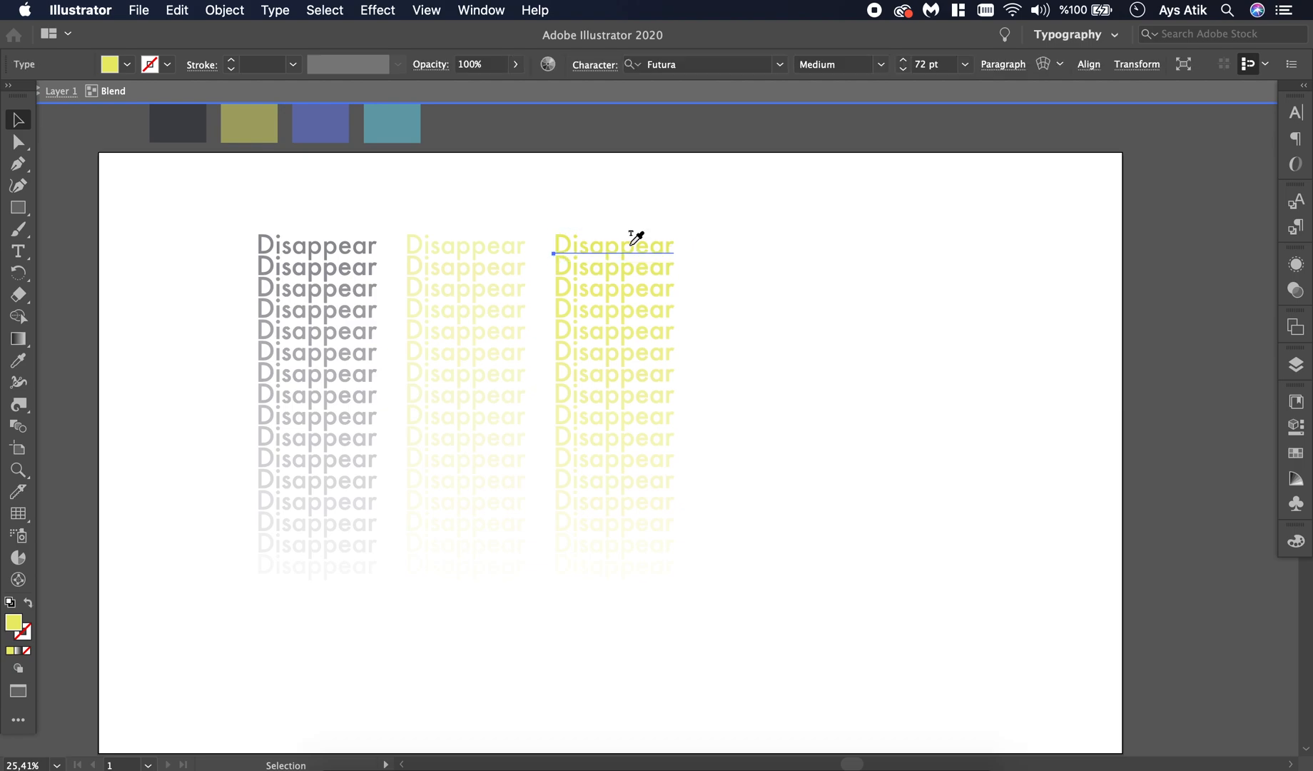
click(319, 122)
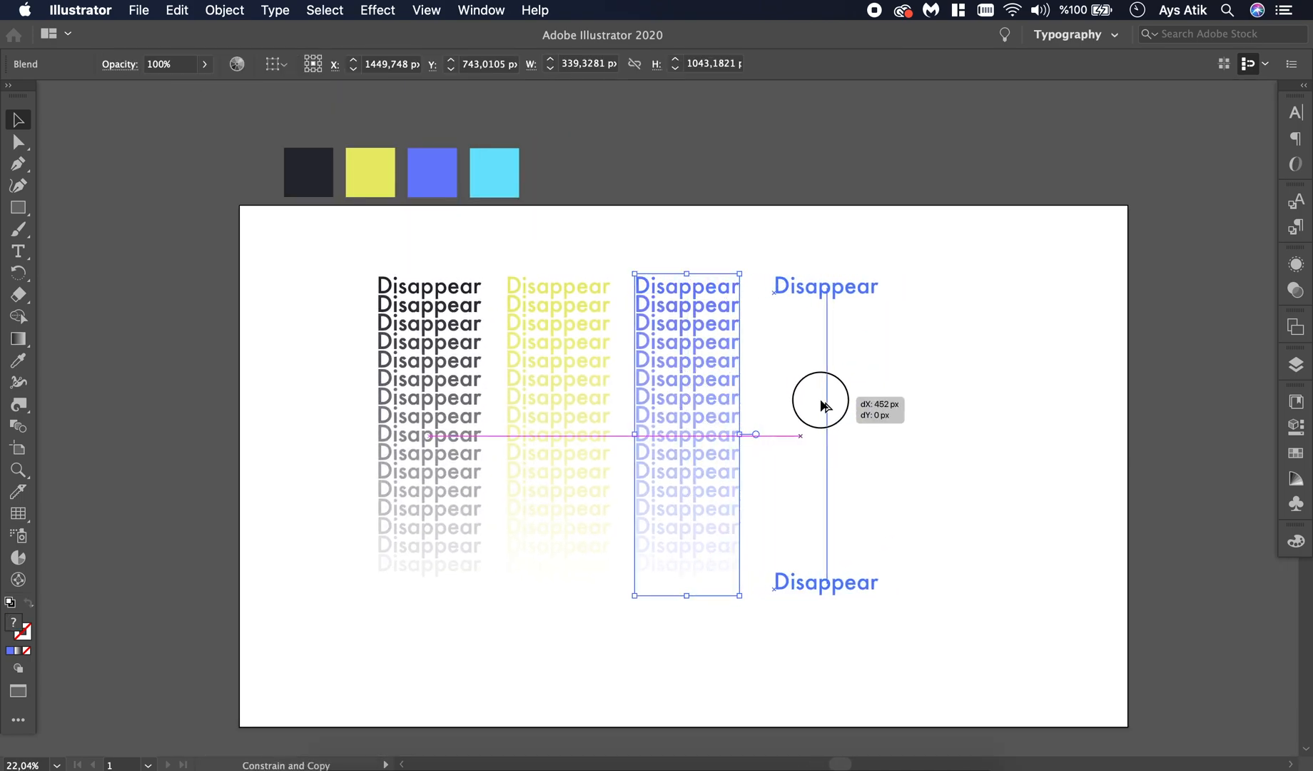
- Copy the blue column right as a cyan one and drag its bottom word under the top to straighten it
drag(825, 405, 808, 405)
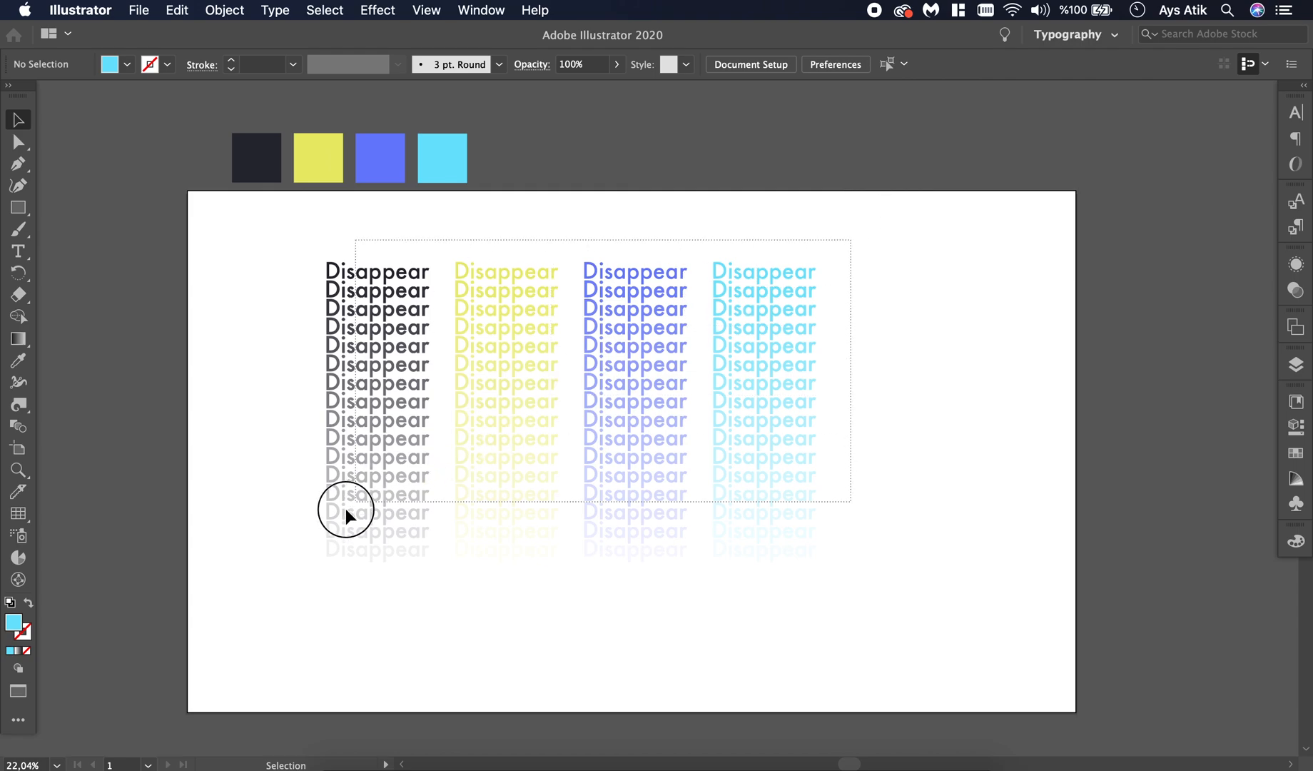
drag(347, 511, 695, 444)
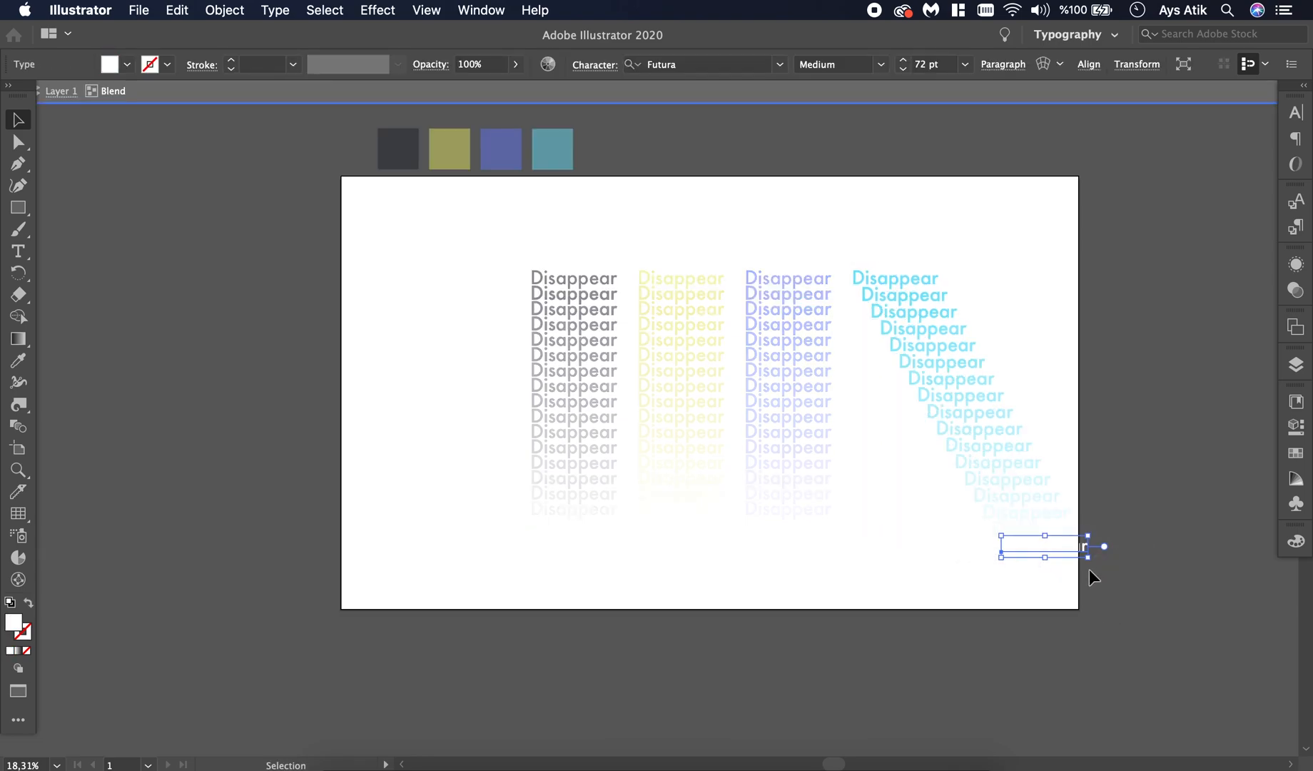
drag(1084, 546, 835, 595)
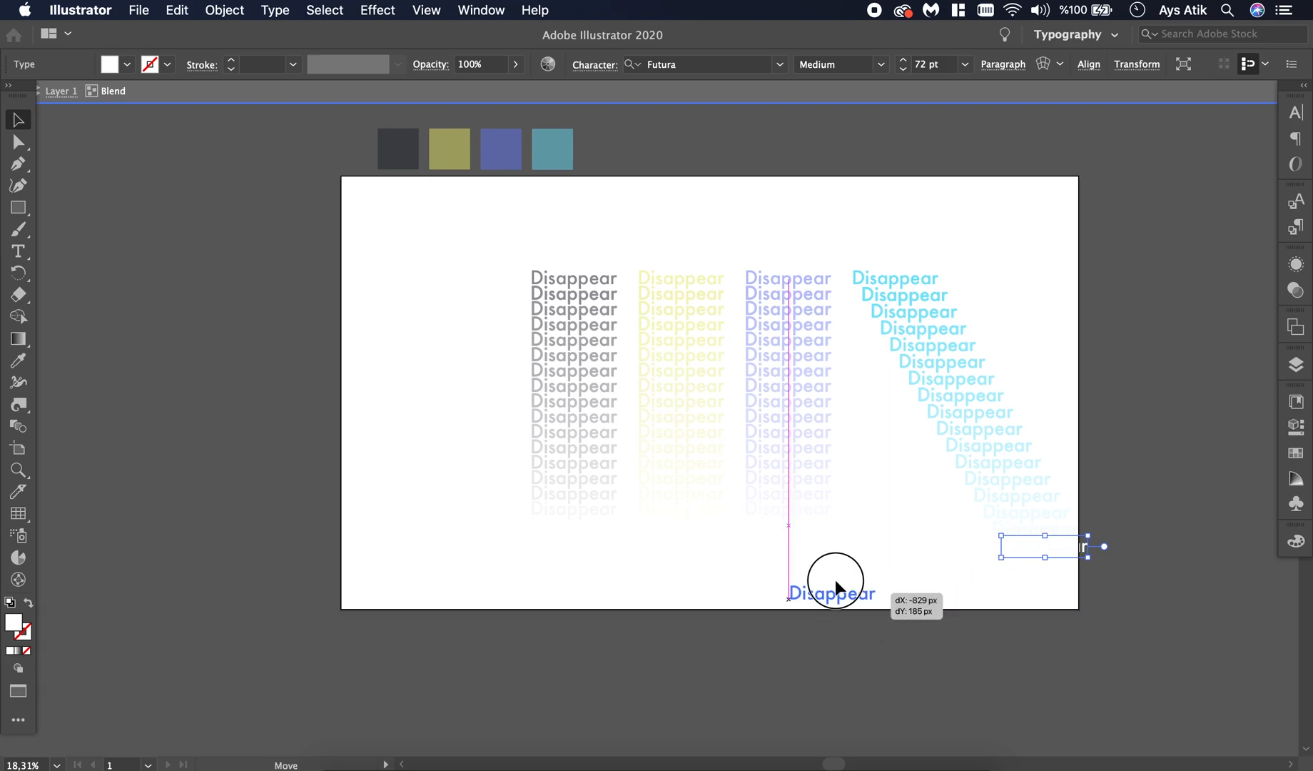
drag(833, 586, 791, 573)
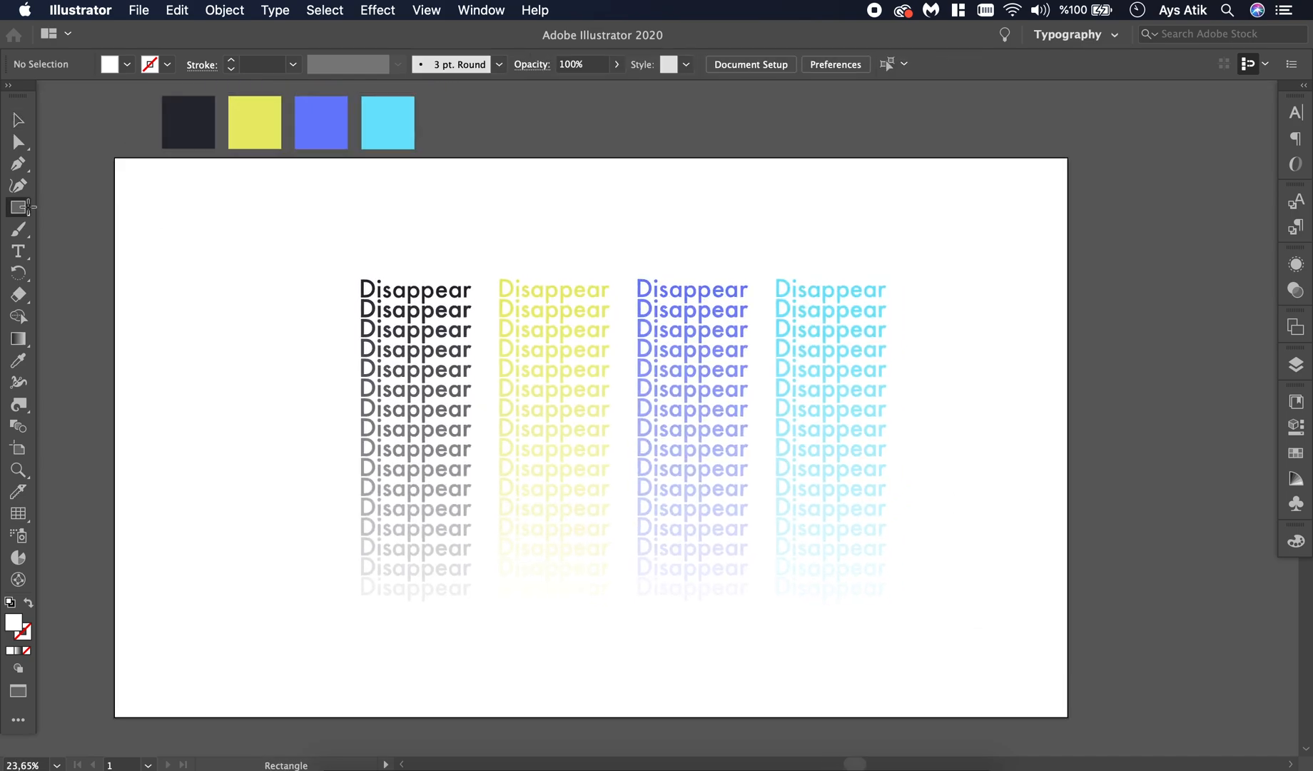
- Draw a rectangle covering the whole artboard and send it behind the text columns
drag(117, 165, 283, 344)
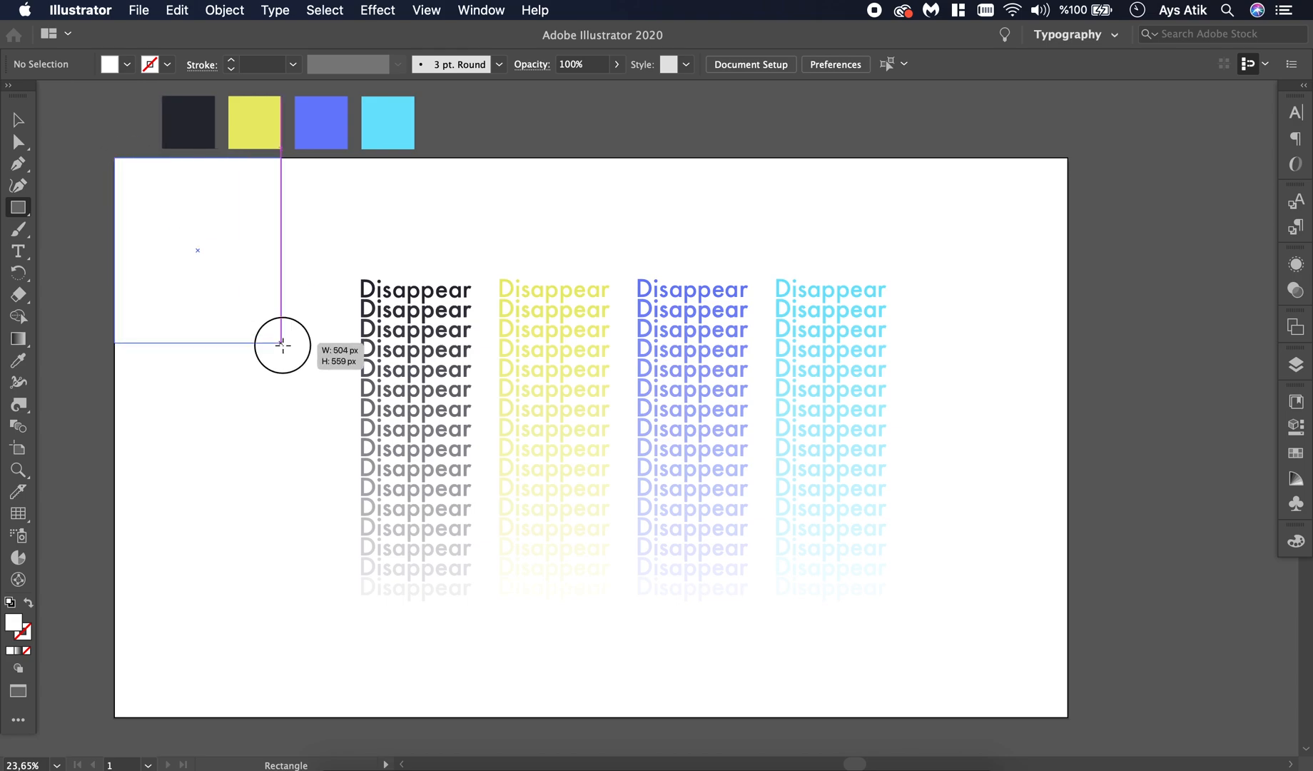
drag(281, 344, 1069, 722)
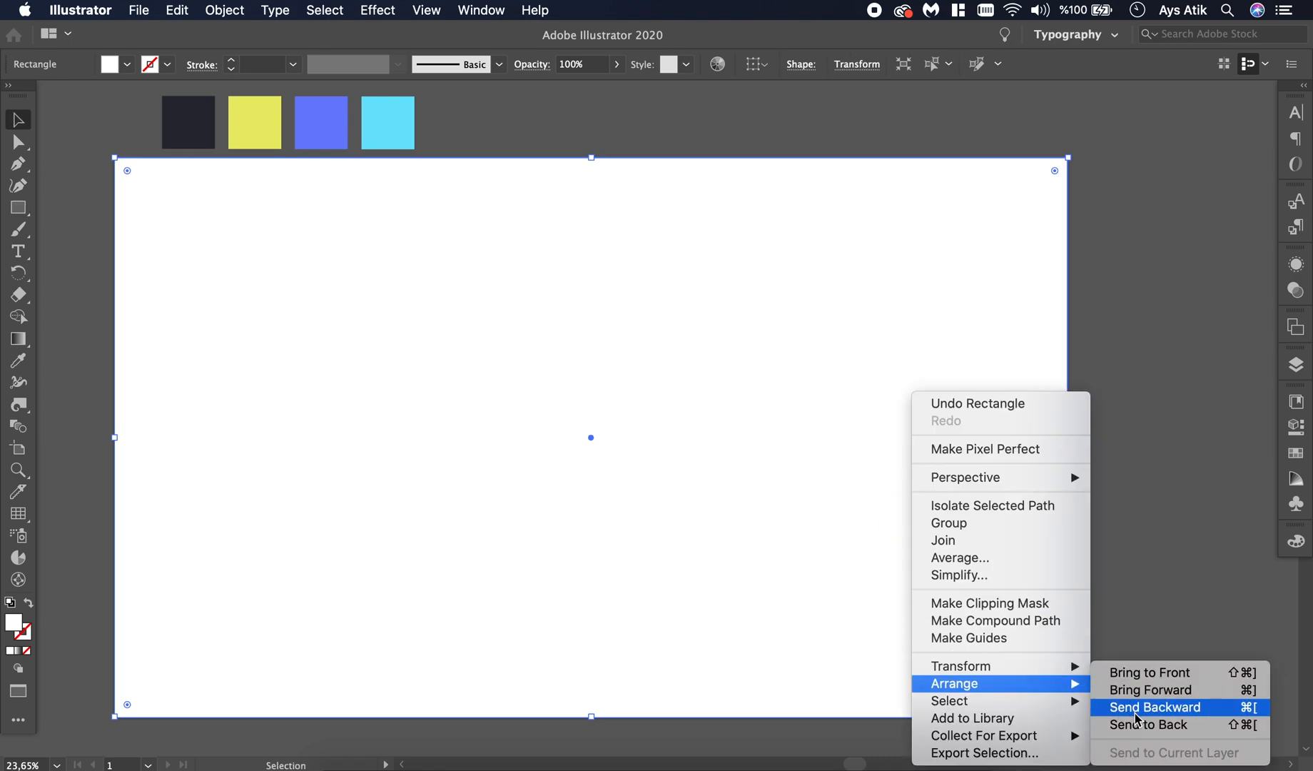
click(1156, 706)
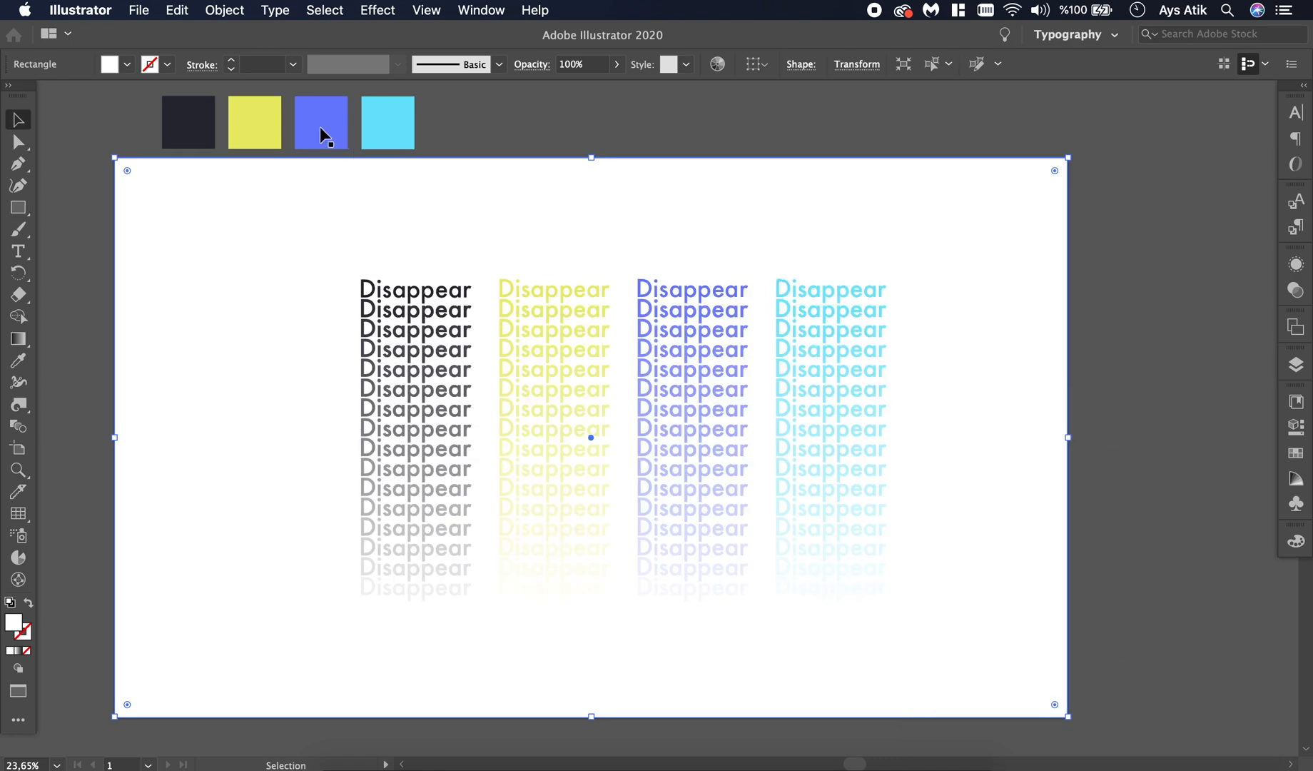
- Fill the background rectangle from the swatches, trying tan then settling on light gray
click(125, 65)
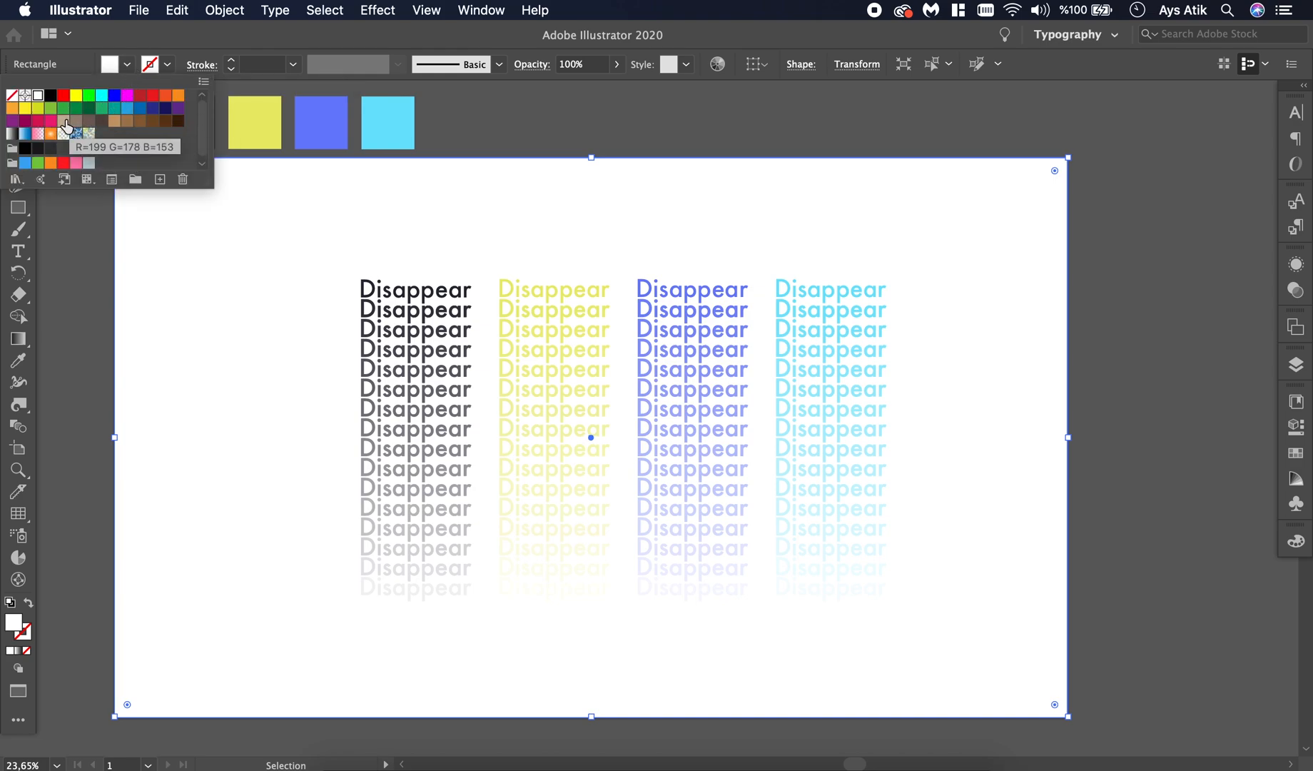
click(64, 123)
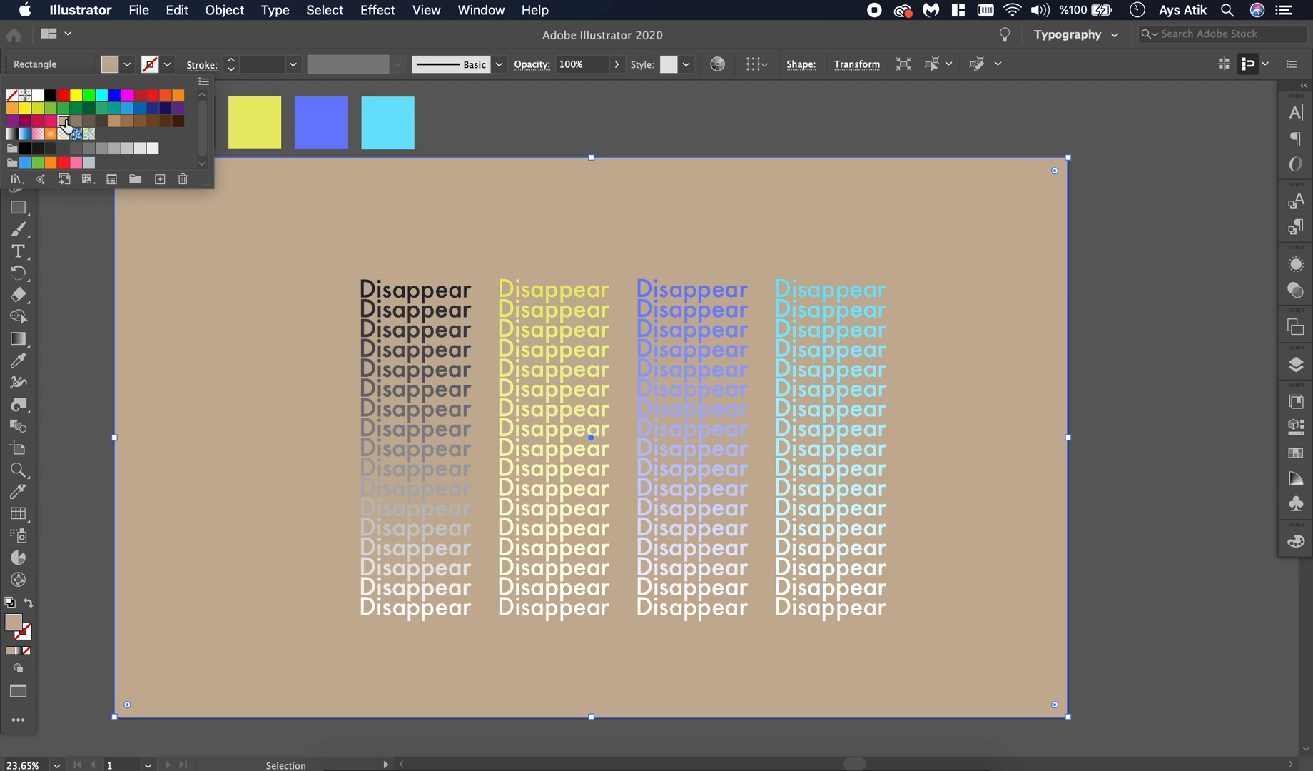
click(127, 149)
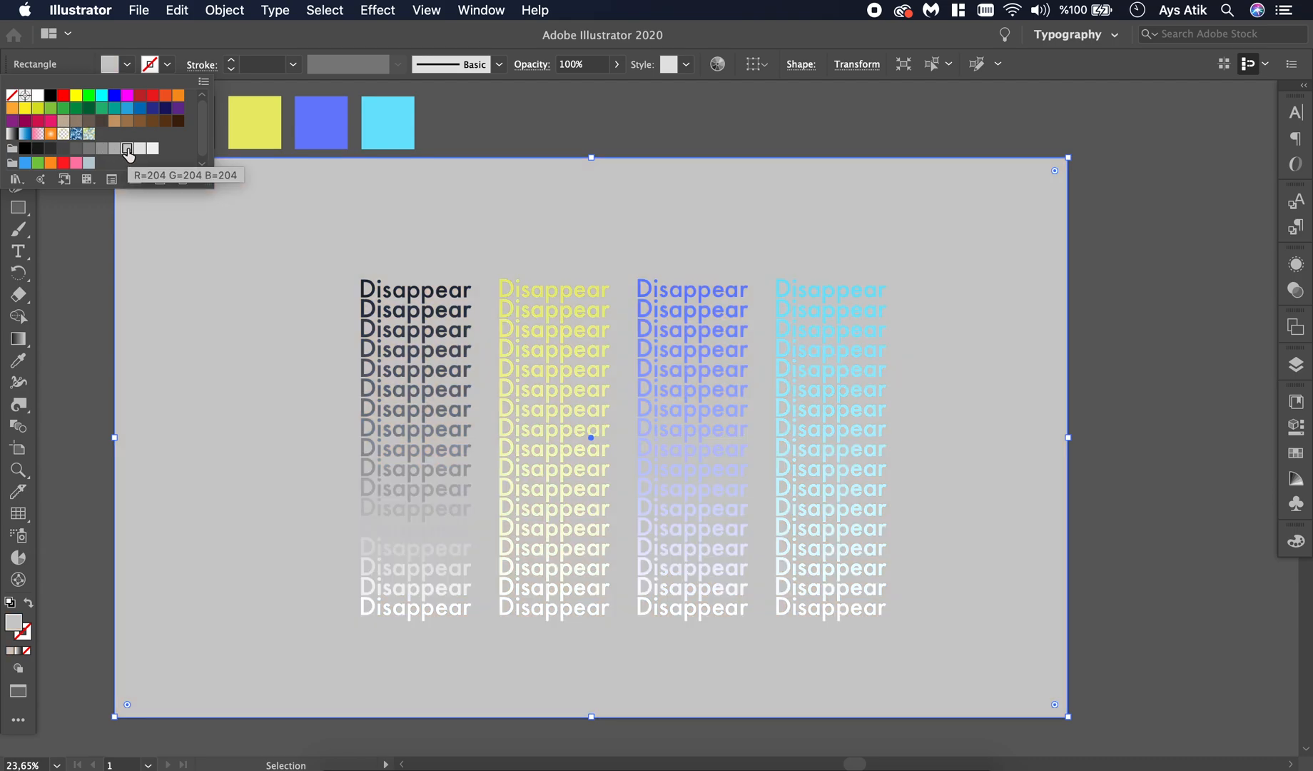
mouse_move(183, 144)
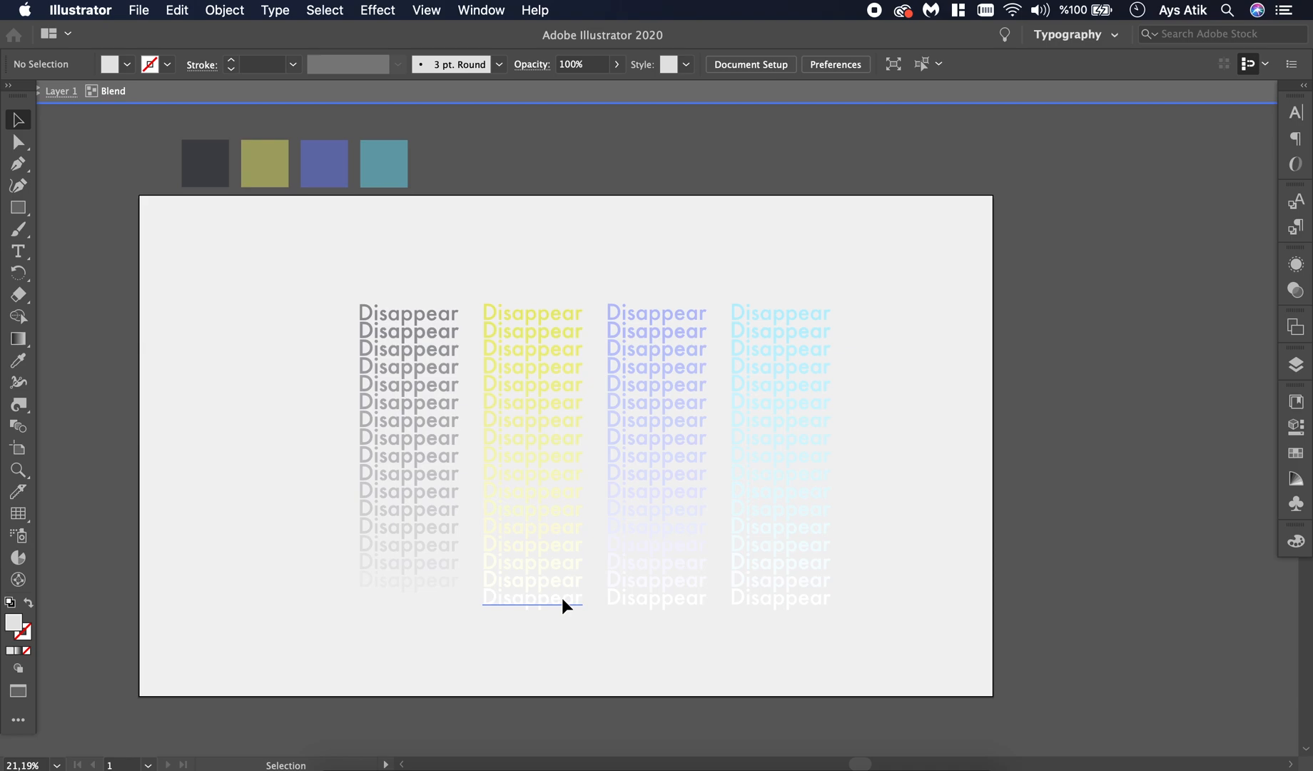
- Set the bottom words of the yellow, blue and cyan blends to the background's light gray
click(533, 596)
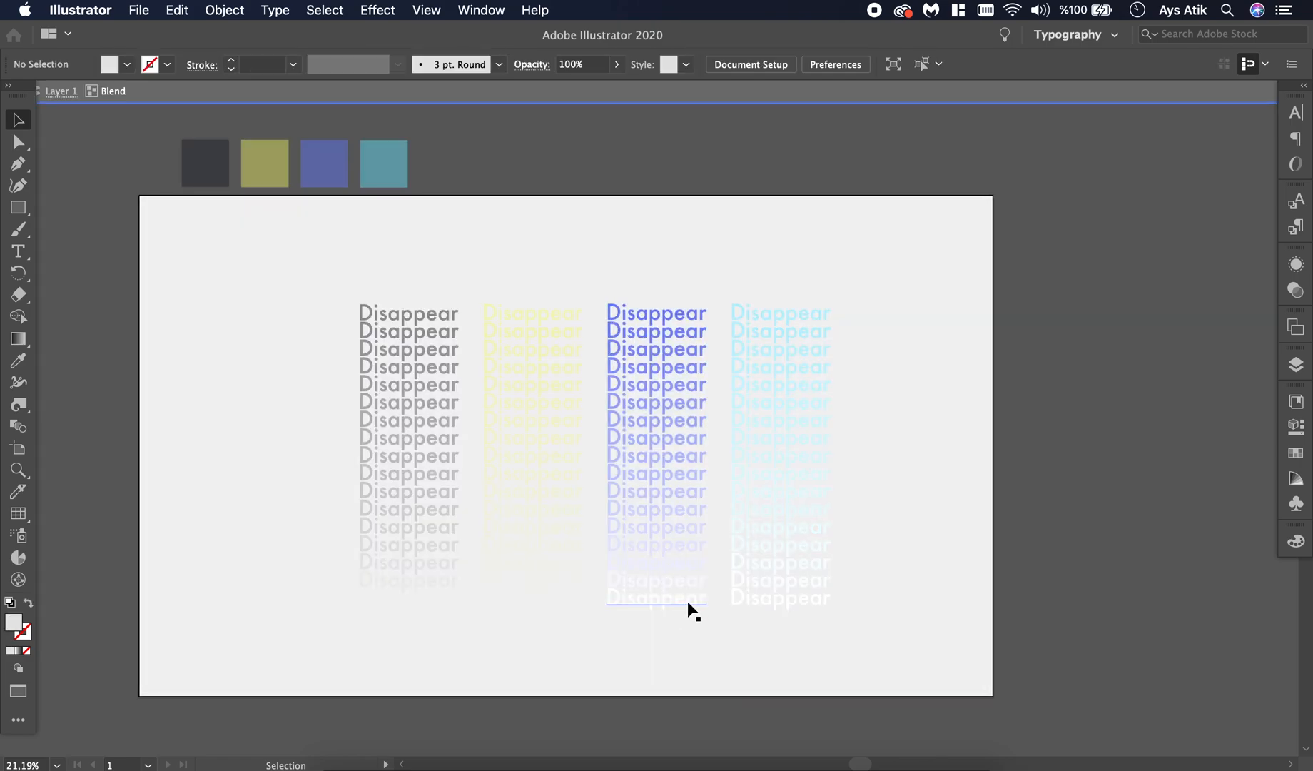
click(655, 597)
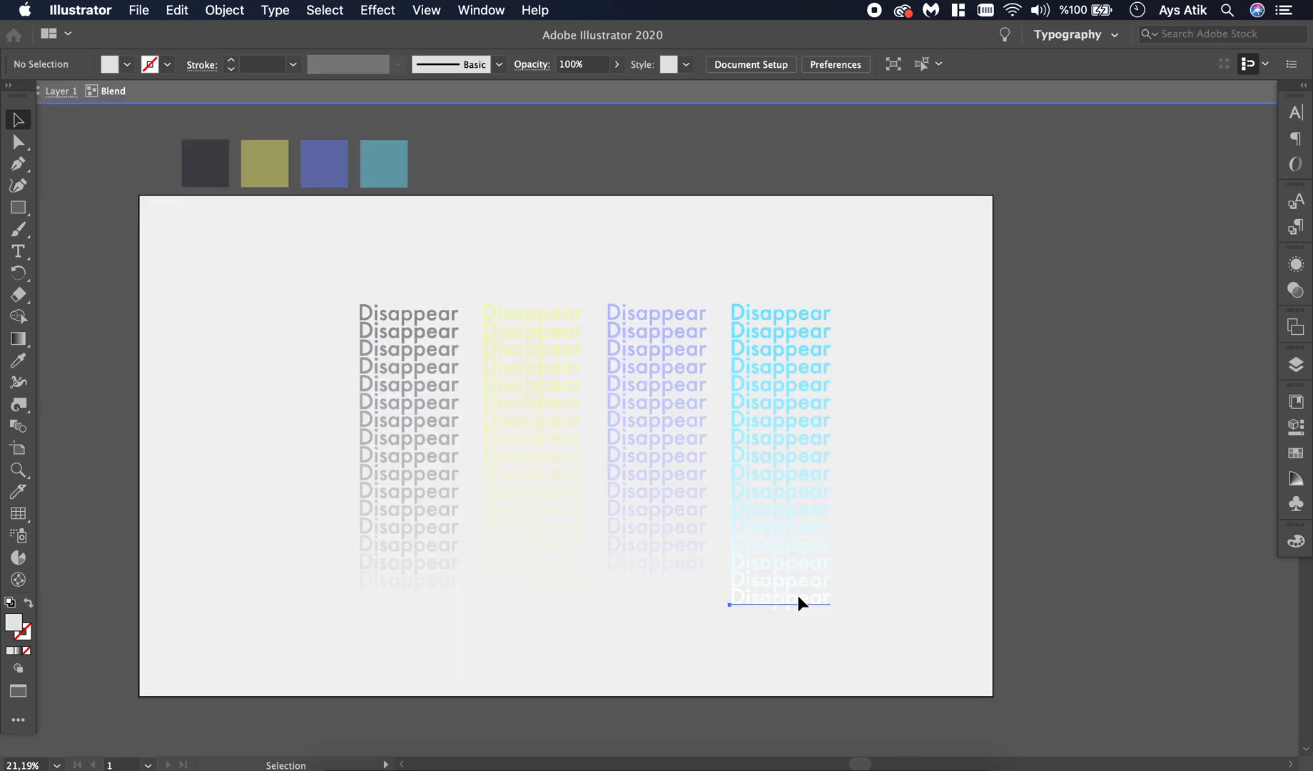
click(17, 360)
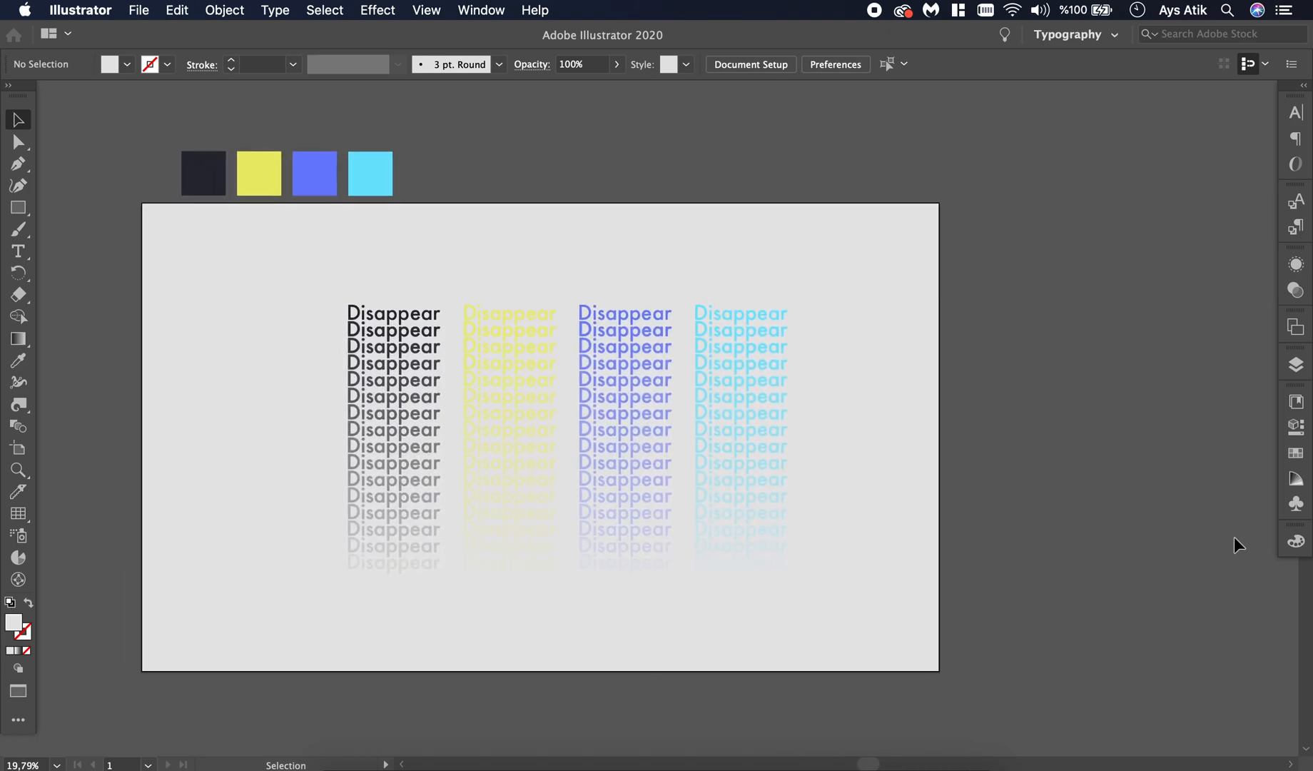
mouse_move(959, 194)
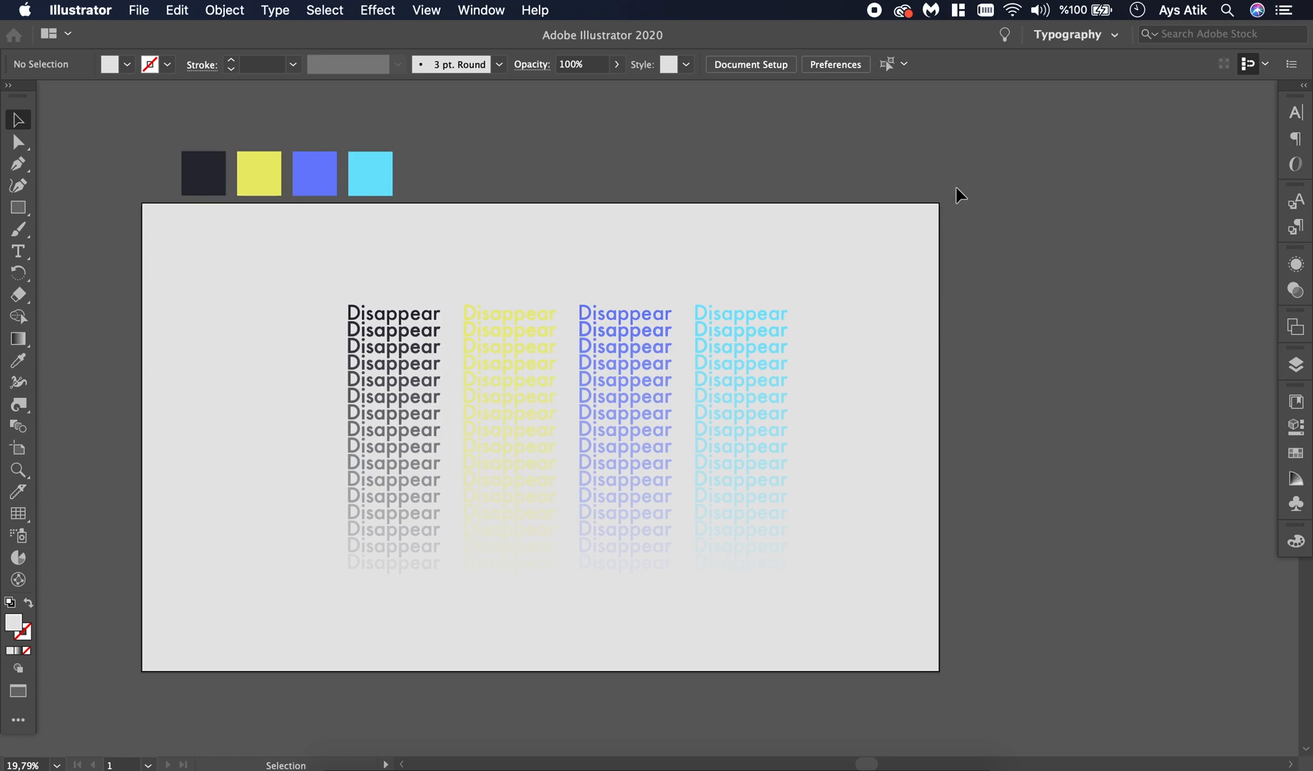
mouse_move(971, 114)
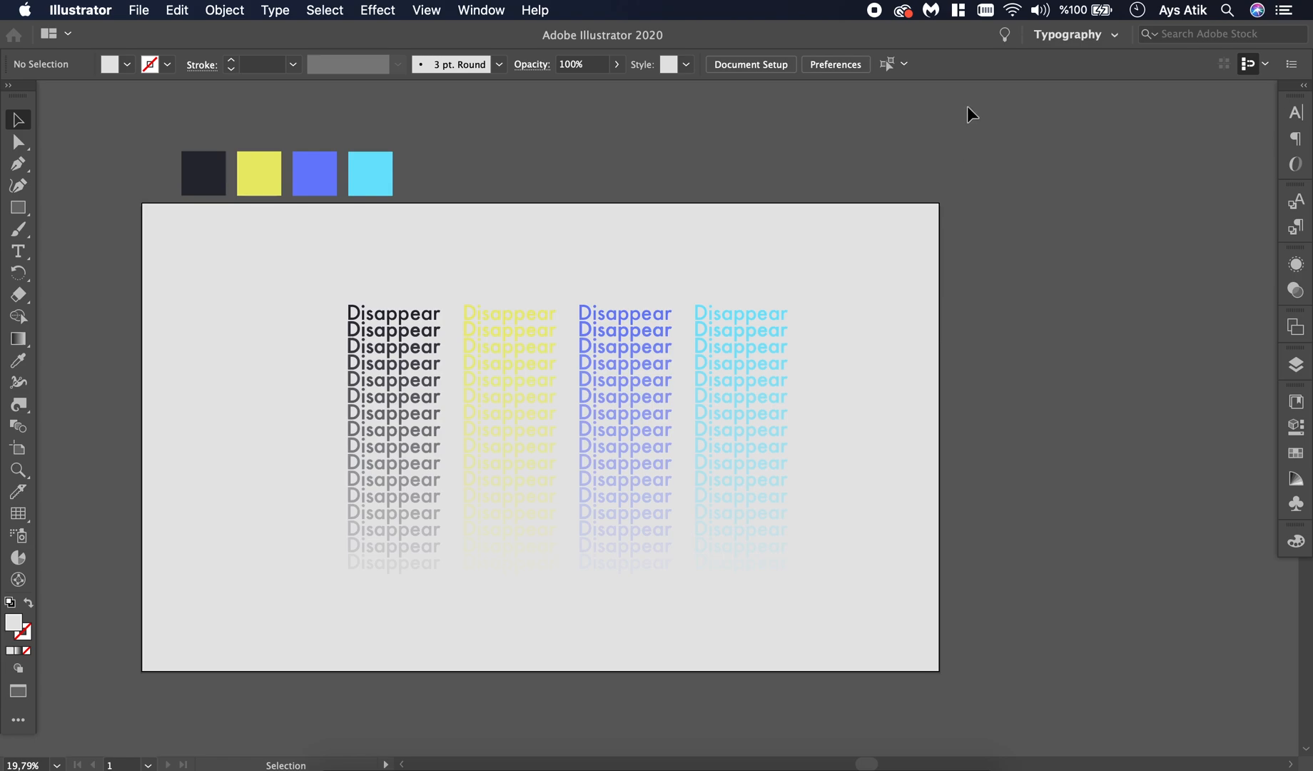